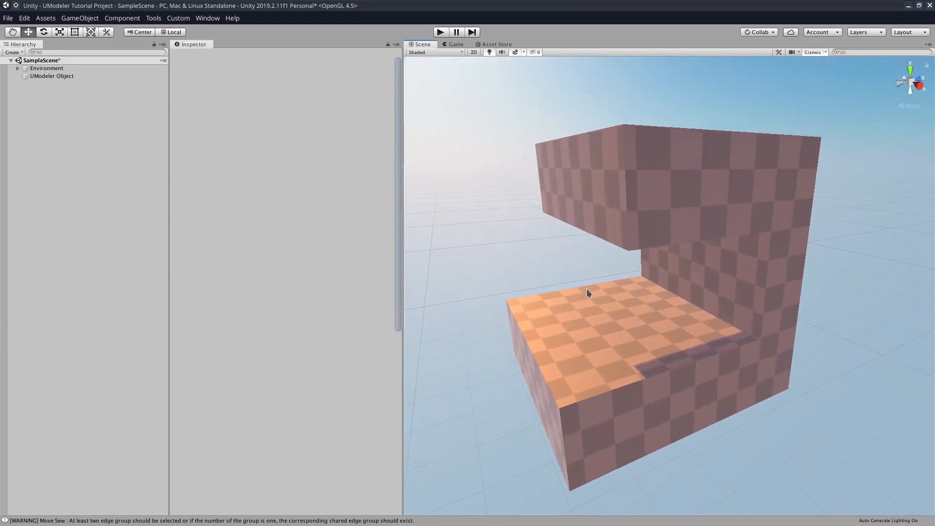
mouse_move(659, 267)
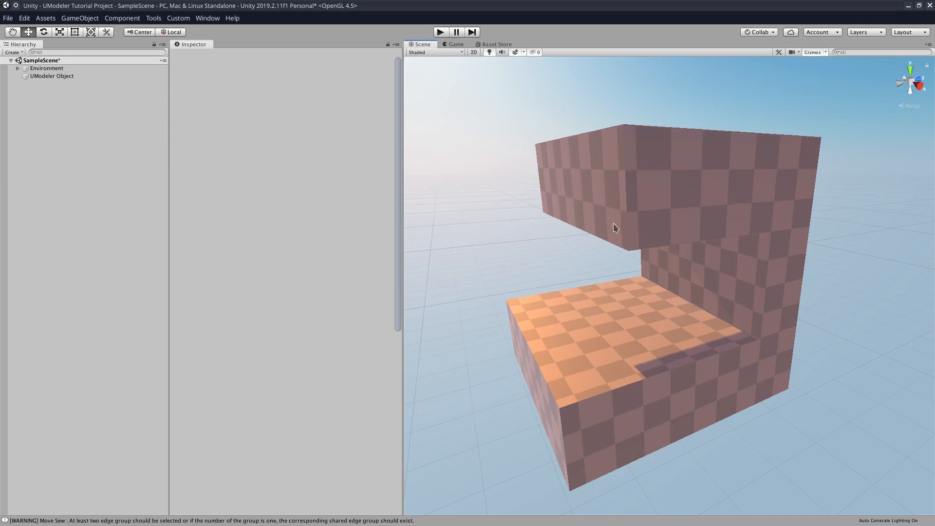
mouse_move(559, 222)
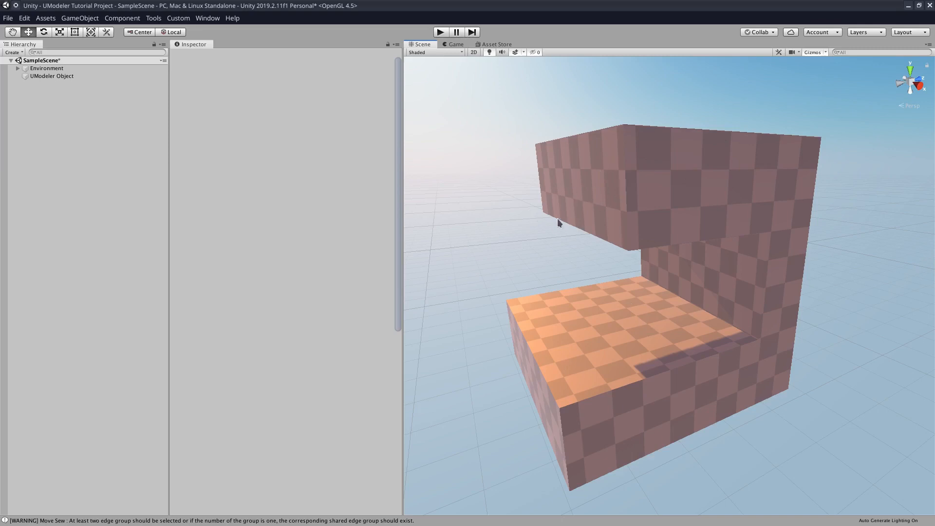
mouse_move(612, 211)
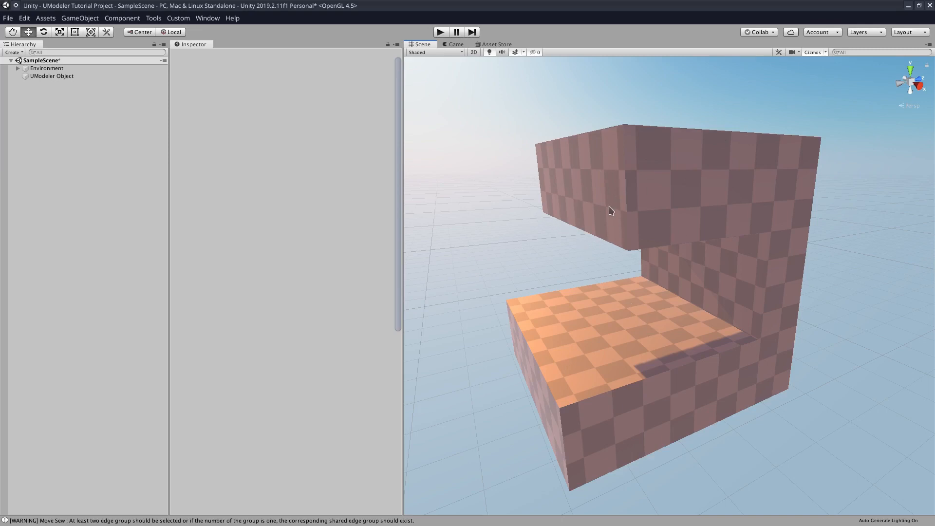
Select the UModeler Object in the Hierarchy to expose its UModeler component
left_click(51, 76)
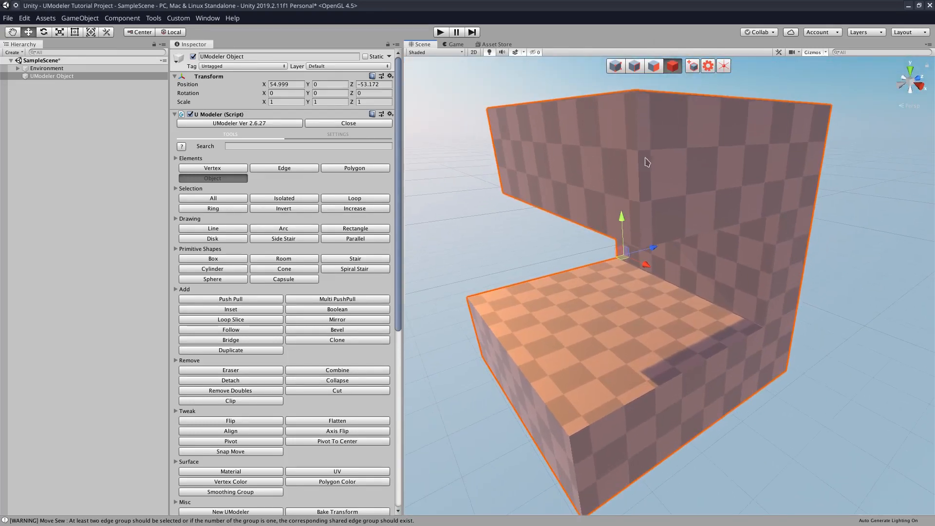
Activate the UV tool from the Inspector's Surface section to edit the mesh's UVs
scroll("up", 3)
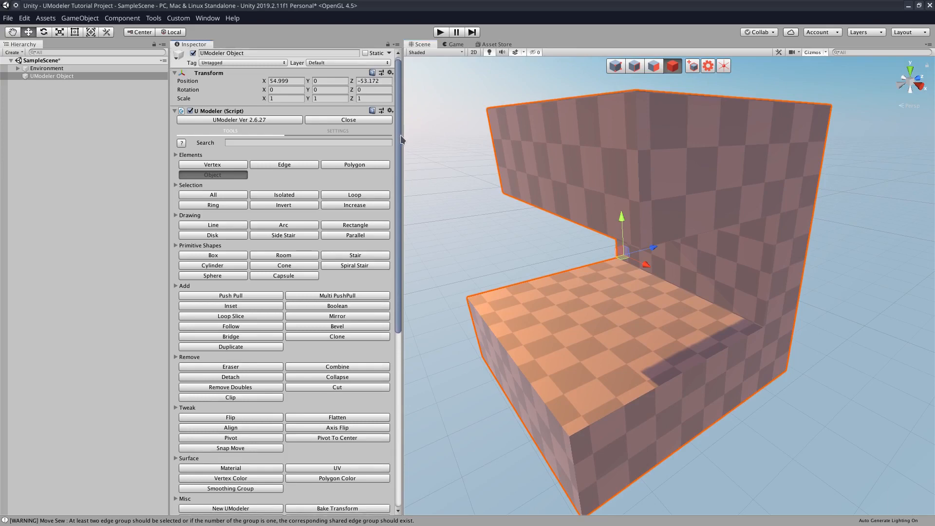
scroll("down", 3)
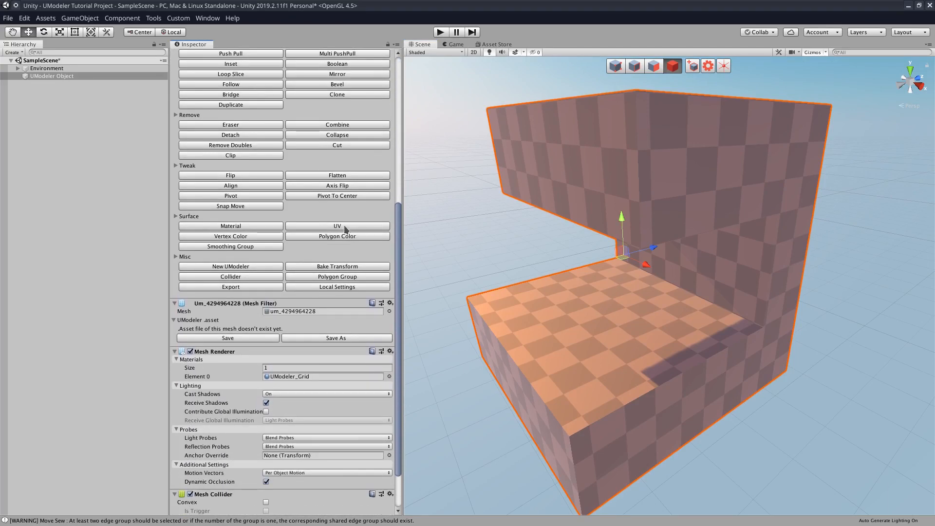
left_click(337, 225)
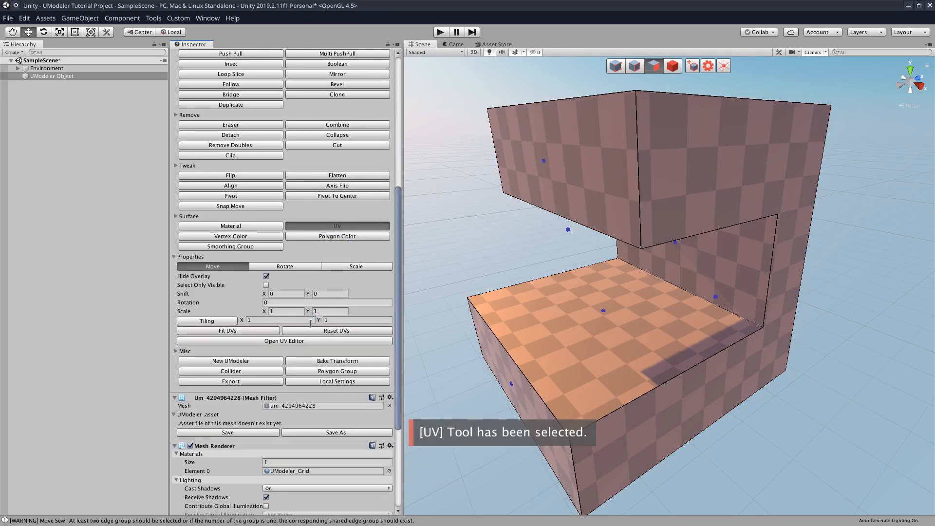
mouse_move(284, 341)
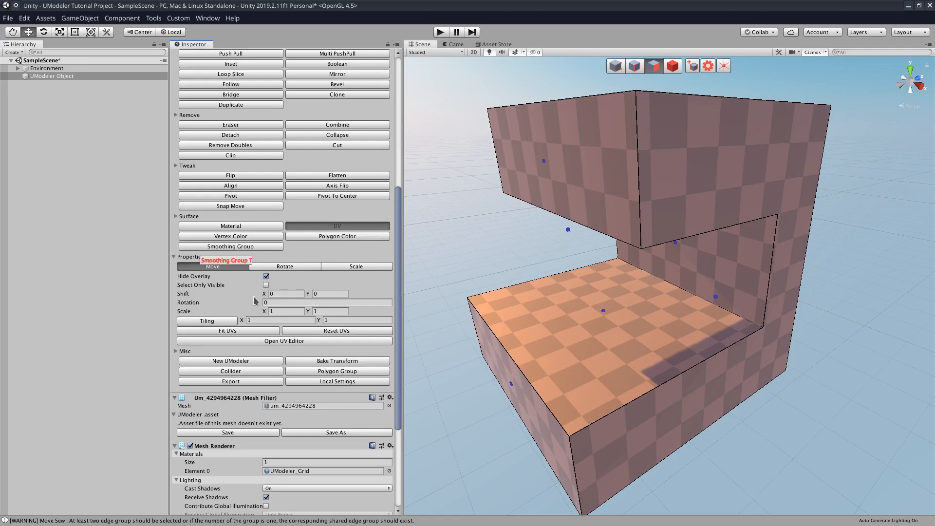
mouse_move(200, 268)
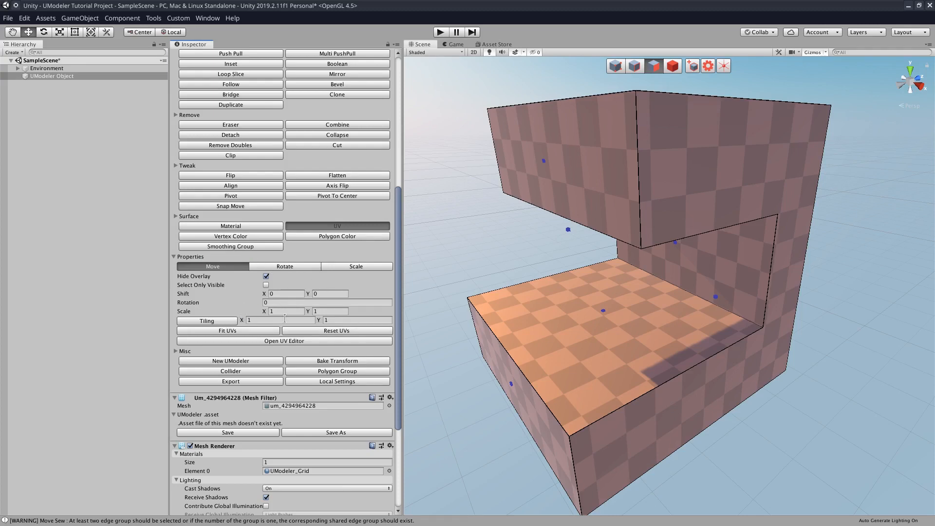
mouse_move(284, 341)
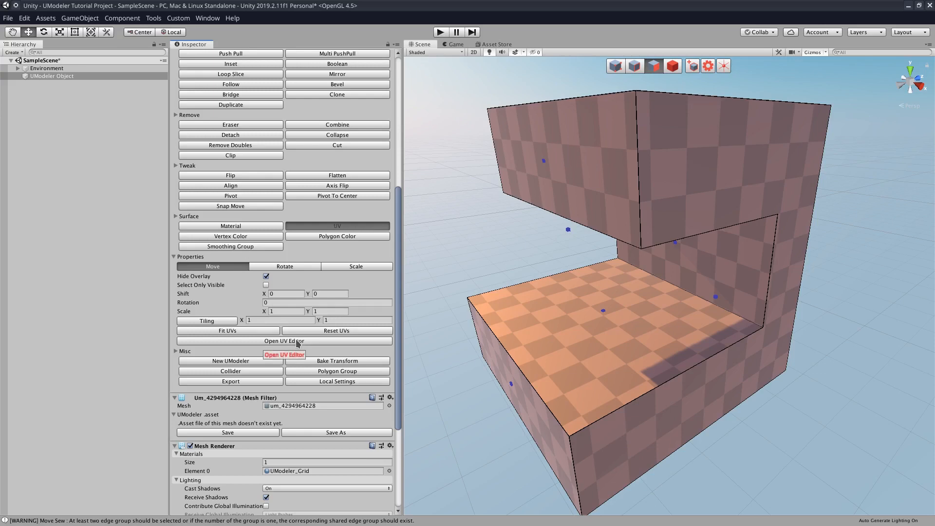
Launch the UV Editor window showing the mesh's UV layout in the UV box
left_click(283, 341)
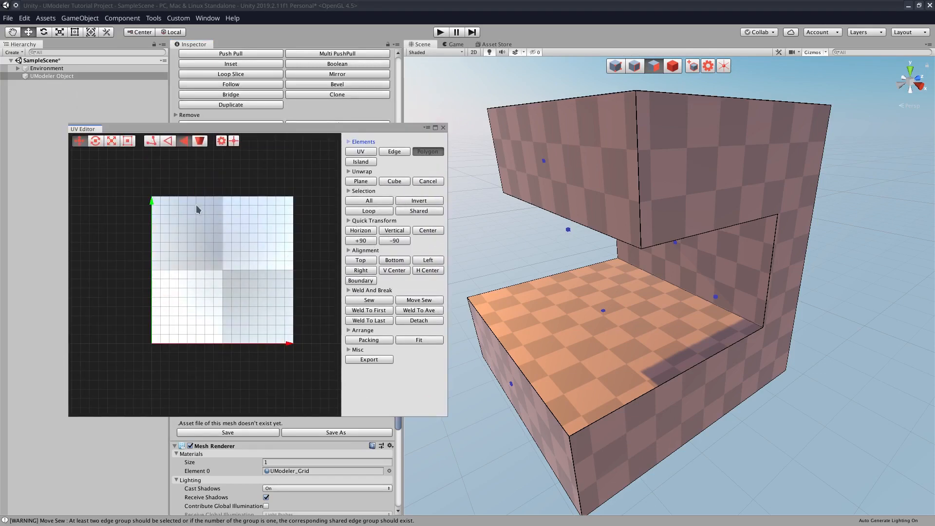
mouse_move(261, 211)
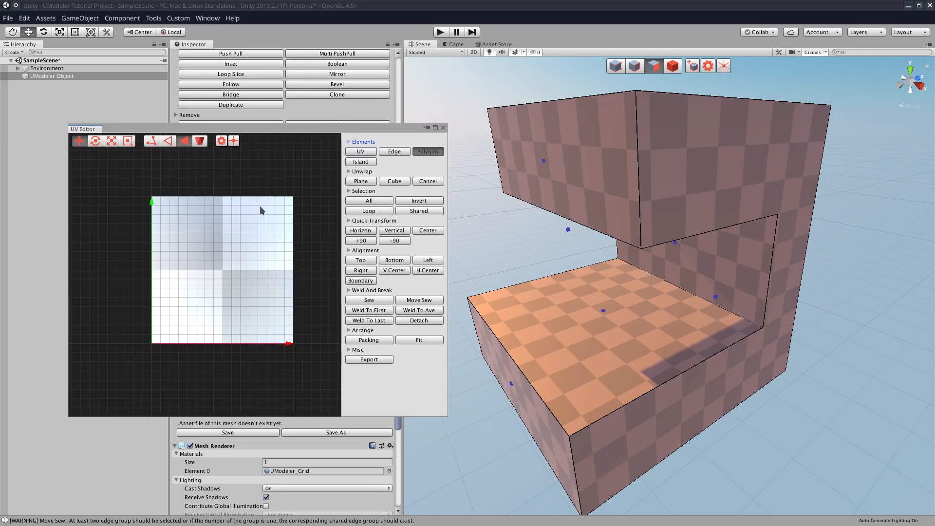
mouse_move(253, 240)
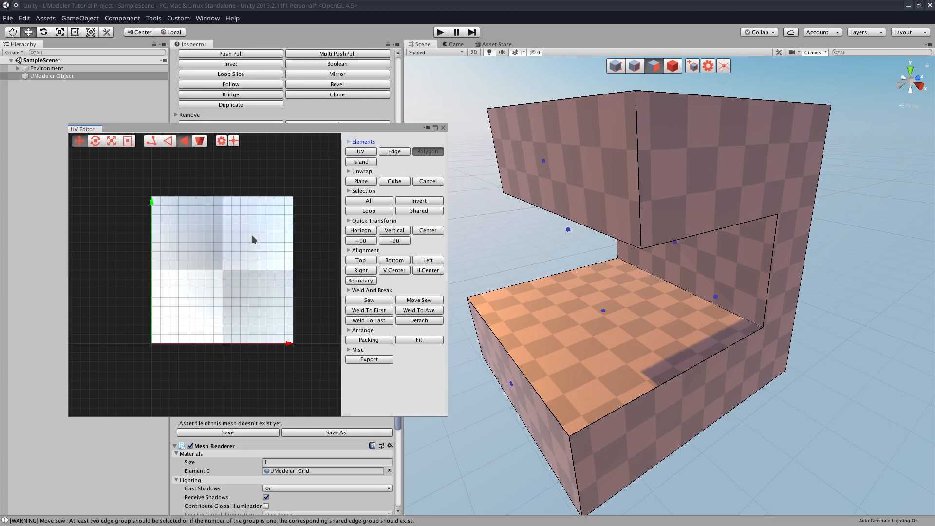
mouse_move(231, 219)
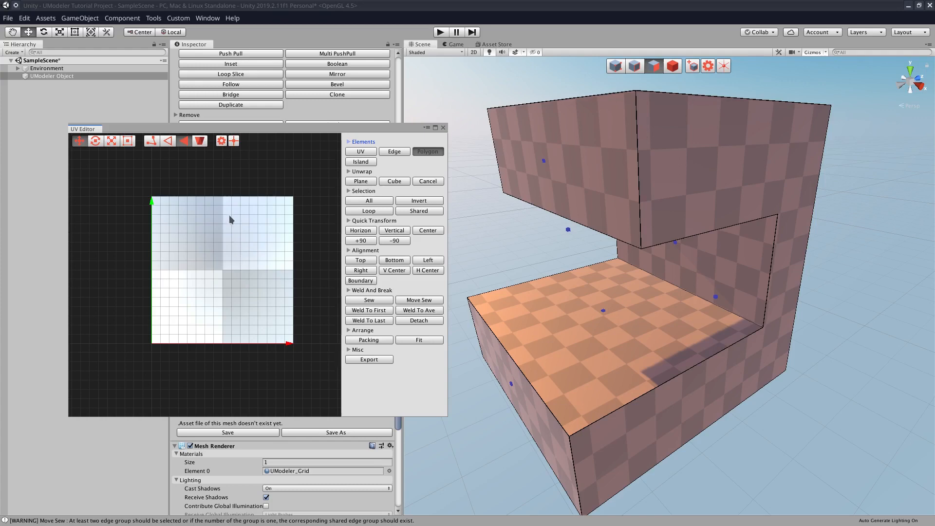
mouse_move(227, 206)
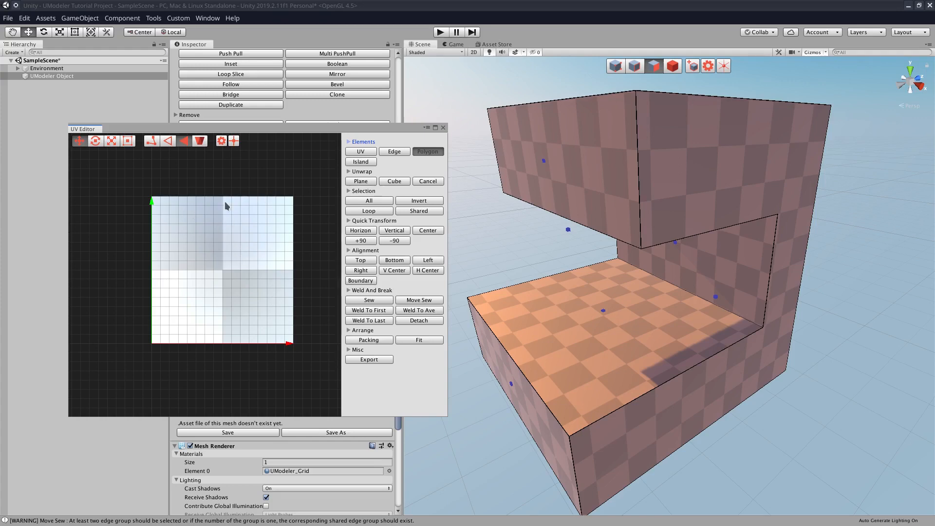
mouse_move(255, 265)
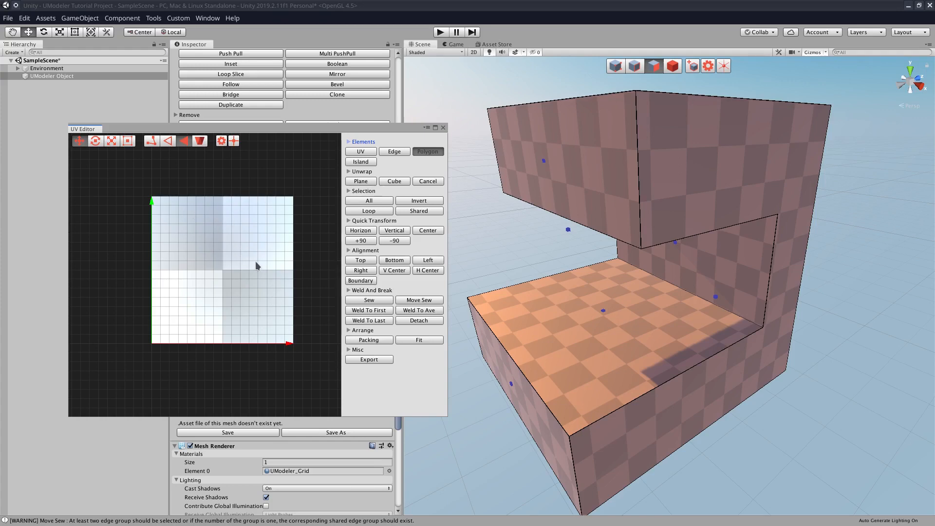
mouse_move(625, 140)
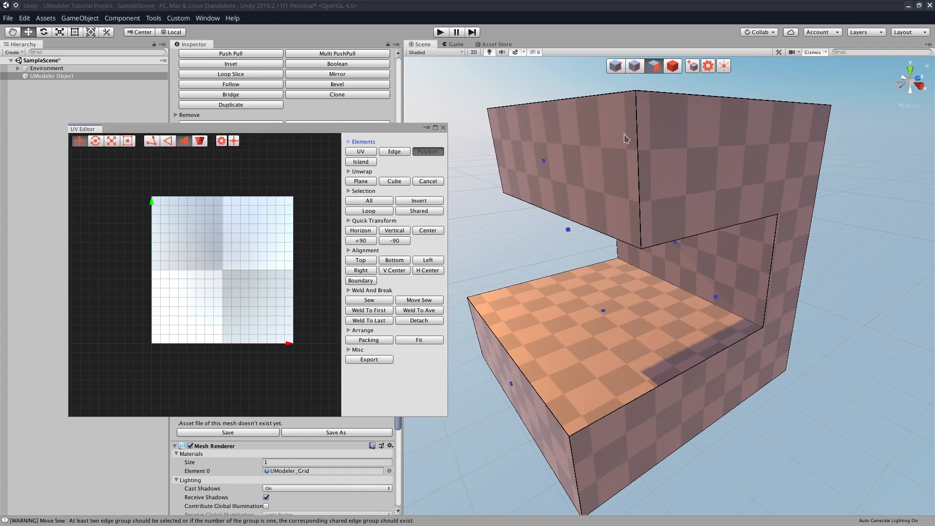
mouse_move(276, 270)
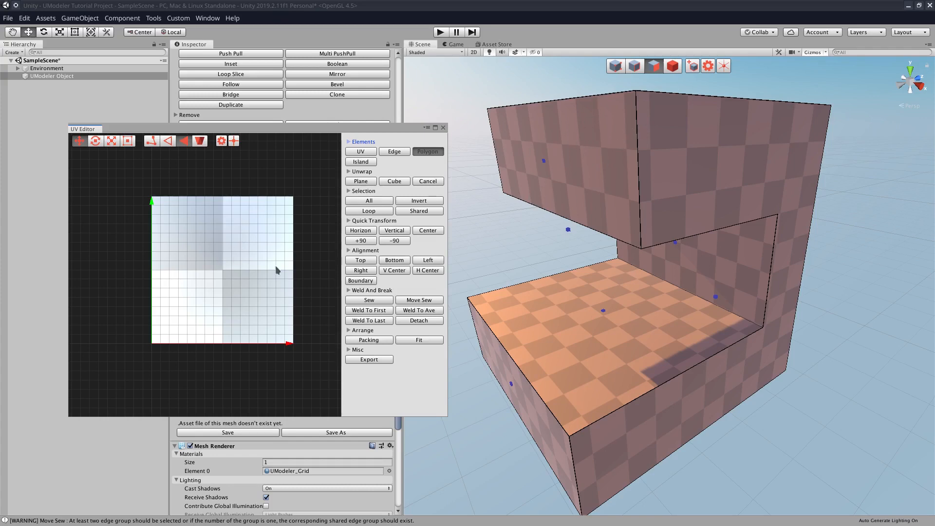
mouse_move(215, 211)
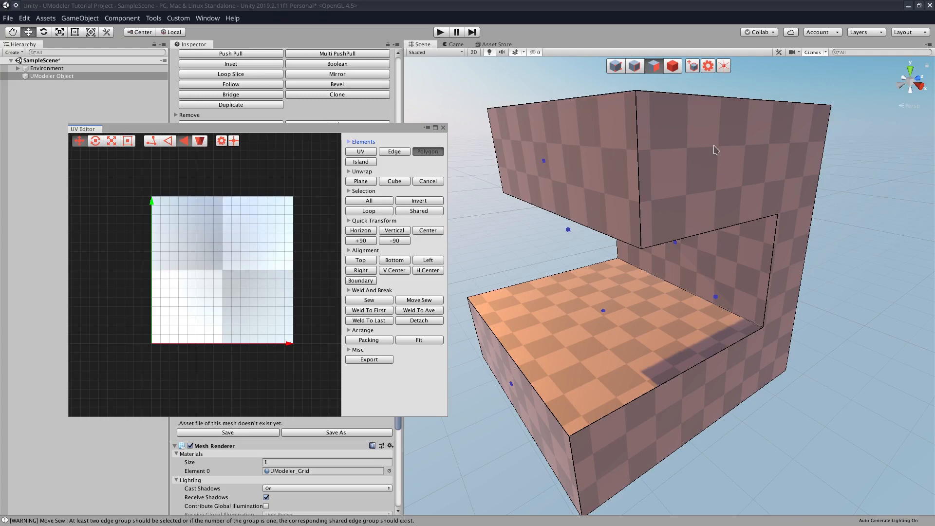
mouse_move(635, 304)
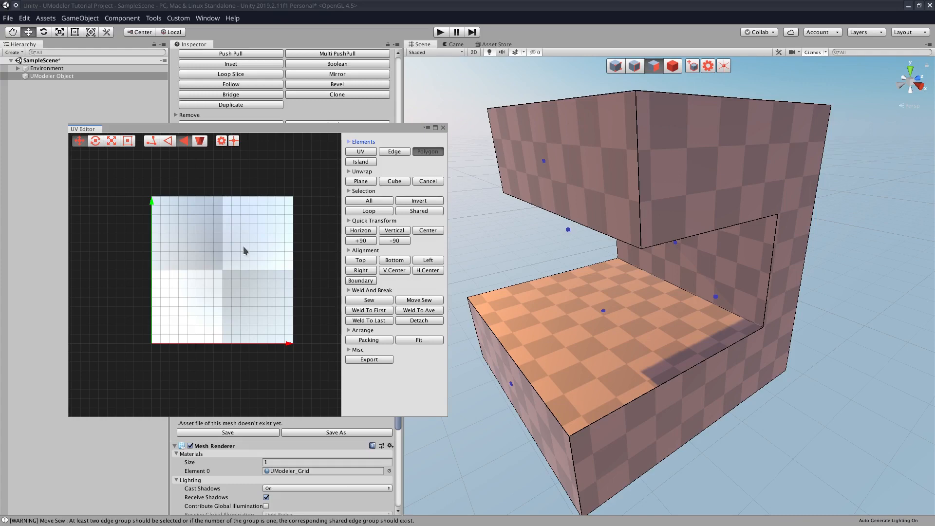
mouse_move(244, 264)
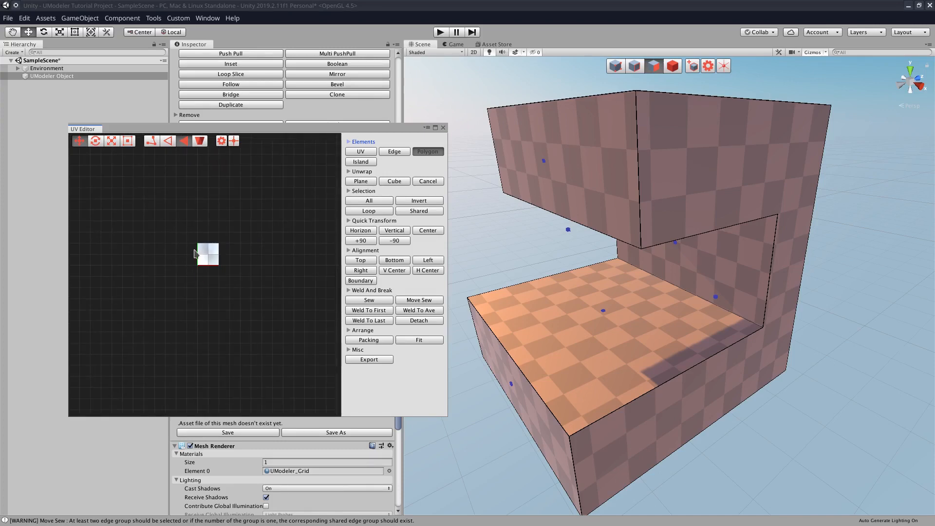
mouse_move(610, 119)
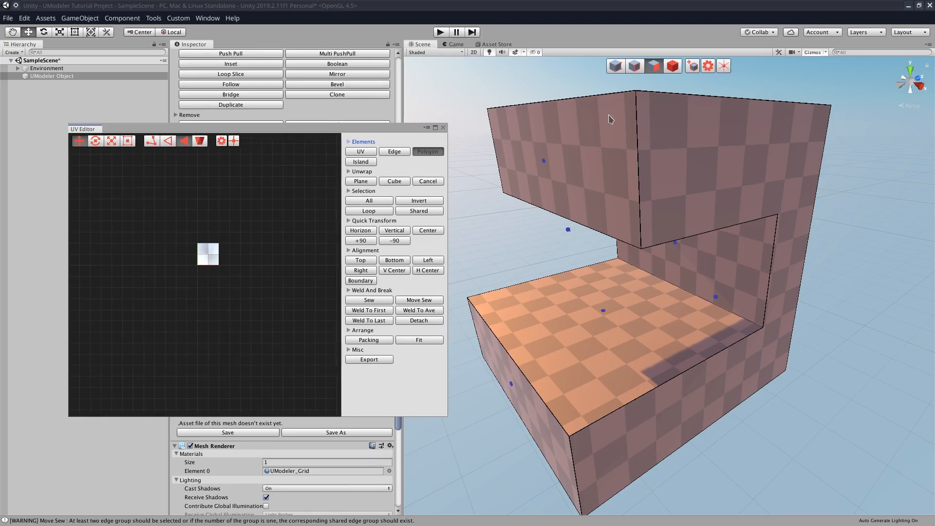
mouse_move(501, 184)
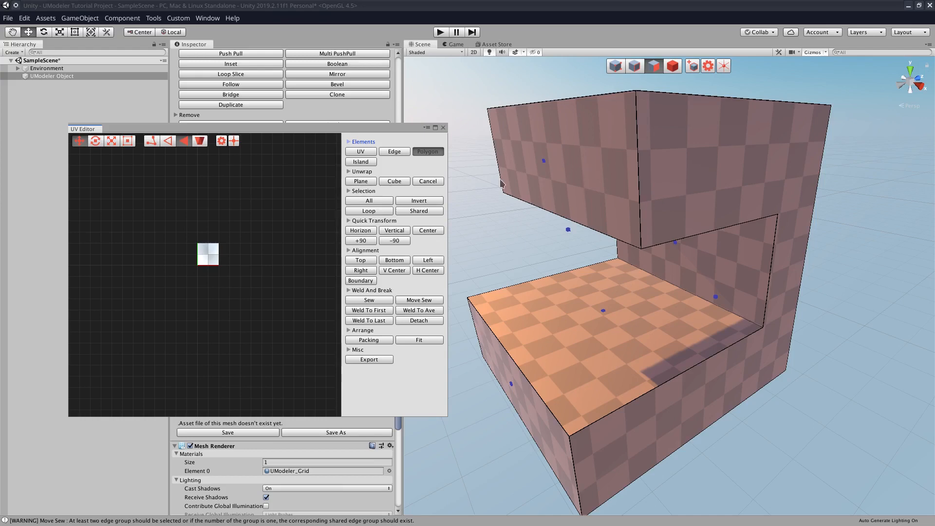
mouse_move(132, 327)
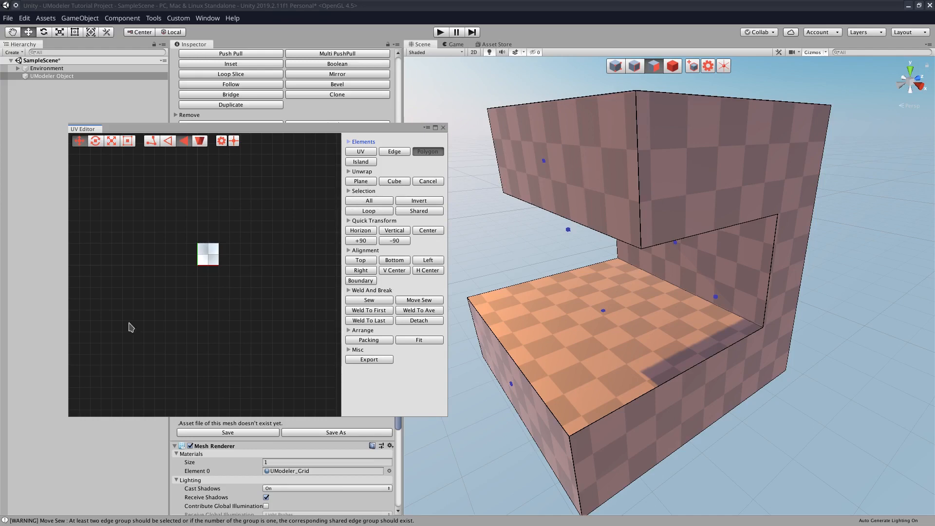
mouse_move(183, 251)
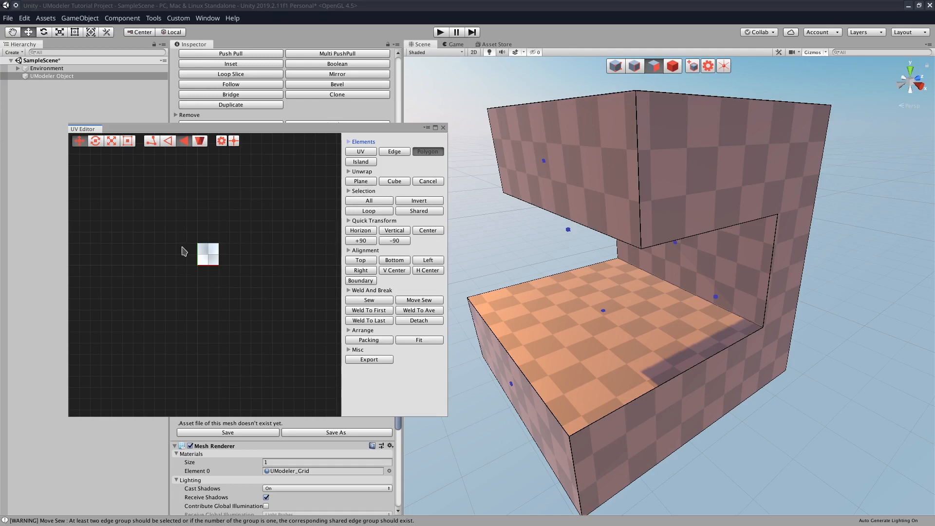
mouse_move(235, 230)
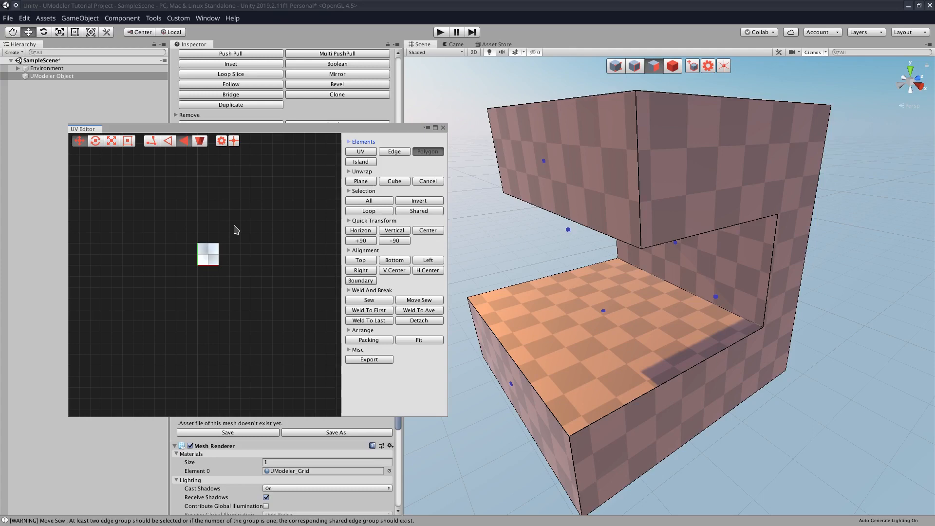
mouse_move(217, 219)
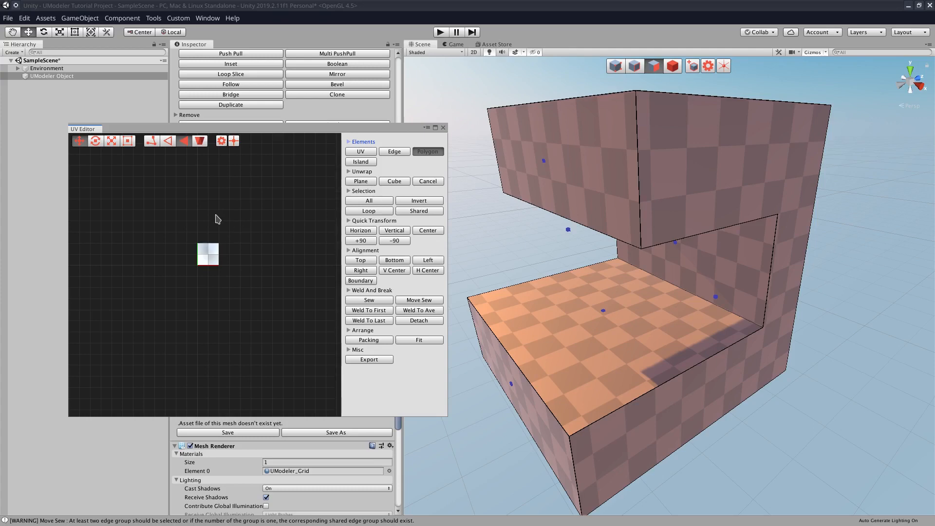
mouse_move(249, 241)
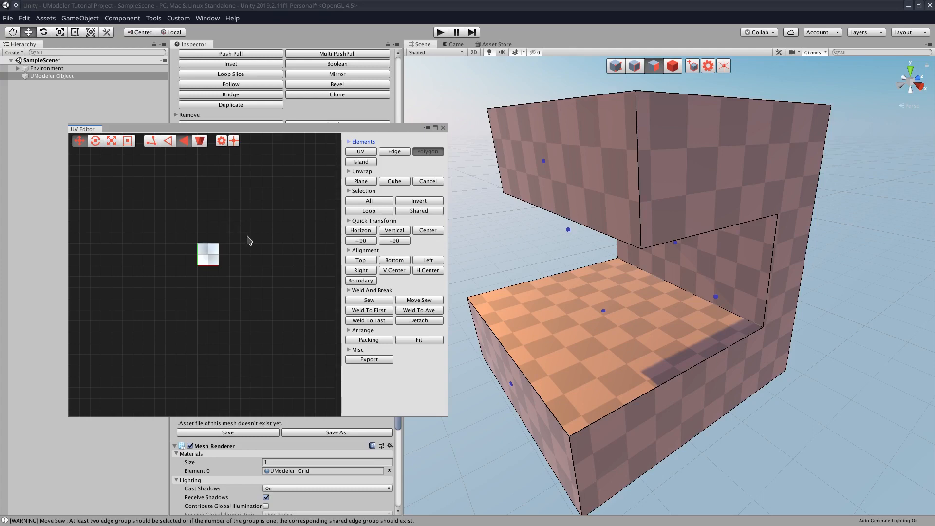
mouse_move(250, 239)
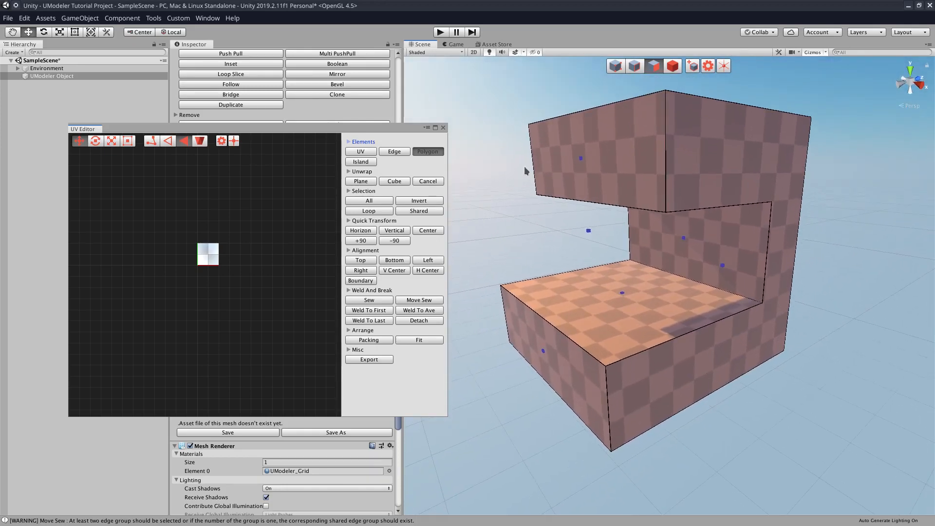
mouse_move(569, 166)
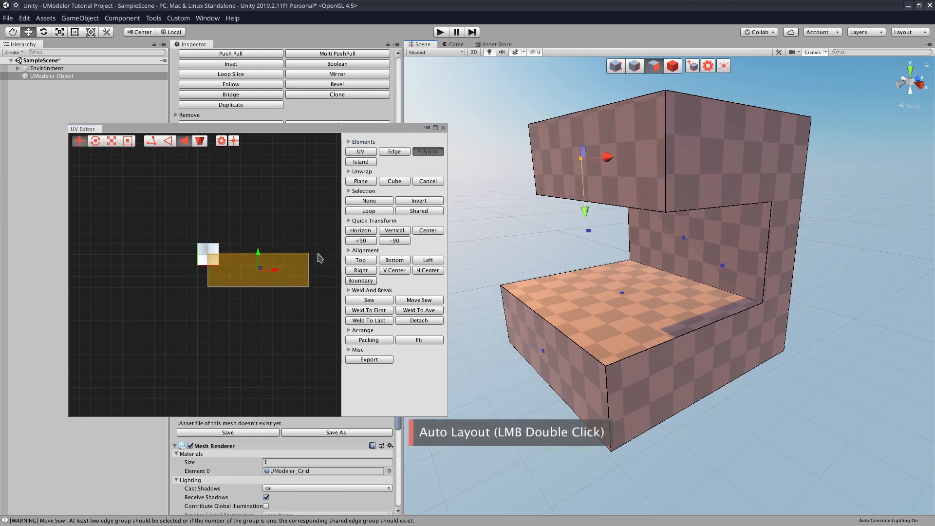
mouse_move(551, 168)
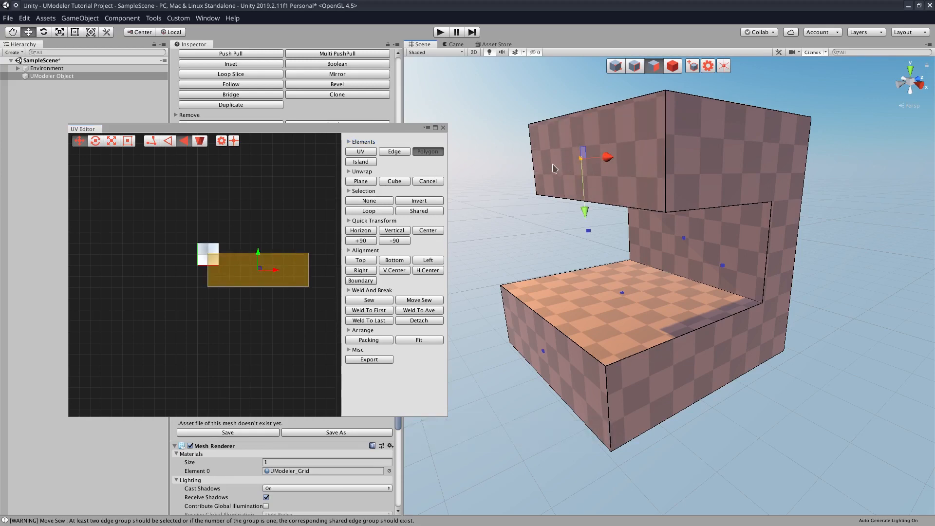
mouse_move(675, 217)
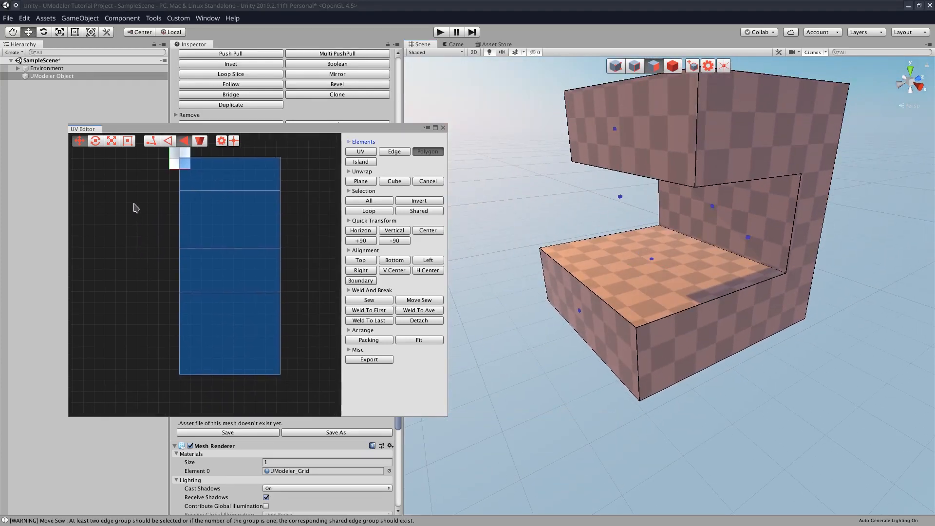
Undo the unwanted inner-face UV placement with Ctrl+Z, twice
right_click(278, 241)
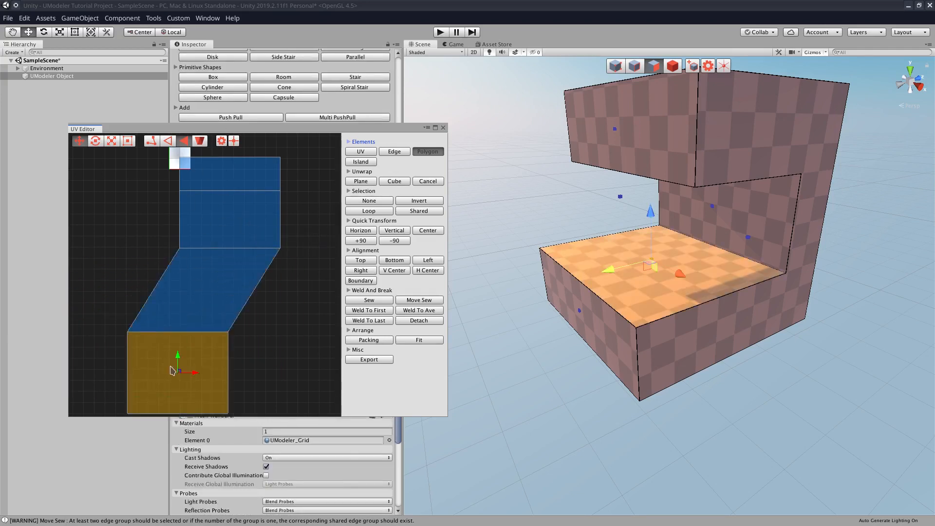
key("ctrl+z")
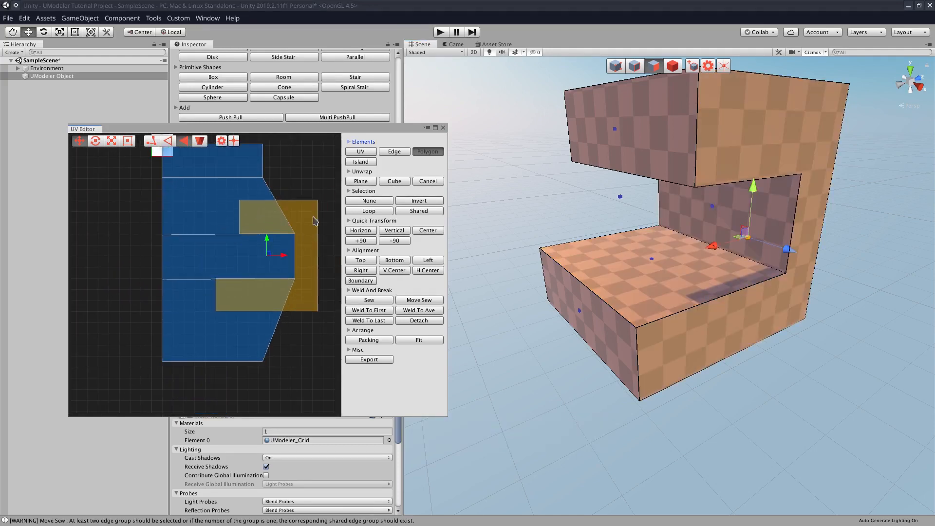
key("ctrl+z")
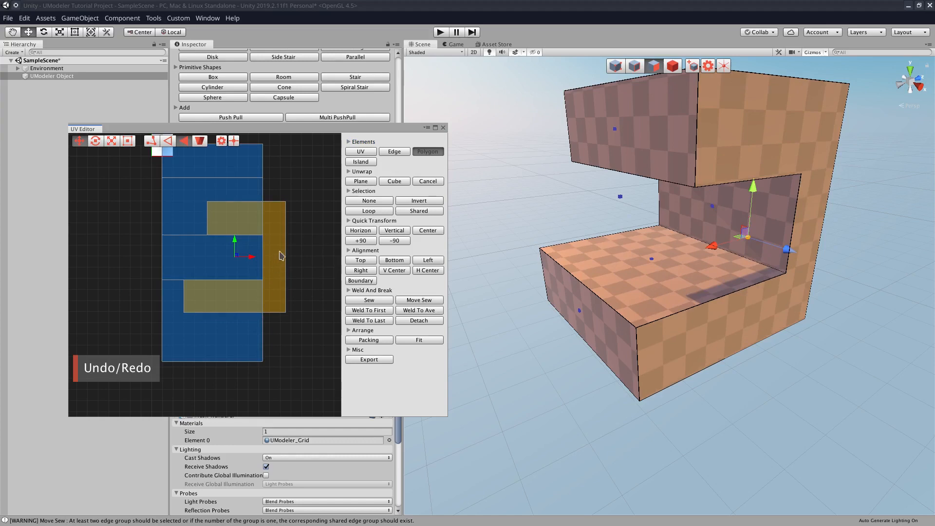
mouse_move(271, 277)
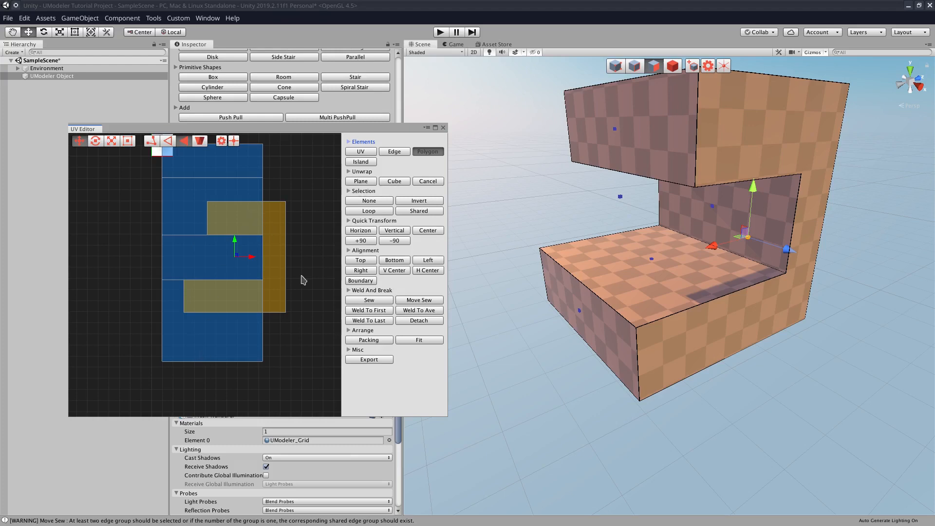
Detach the inner faces' UVs, then auto-layout the underside face into the outer strip
left_click(419, 320)
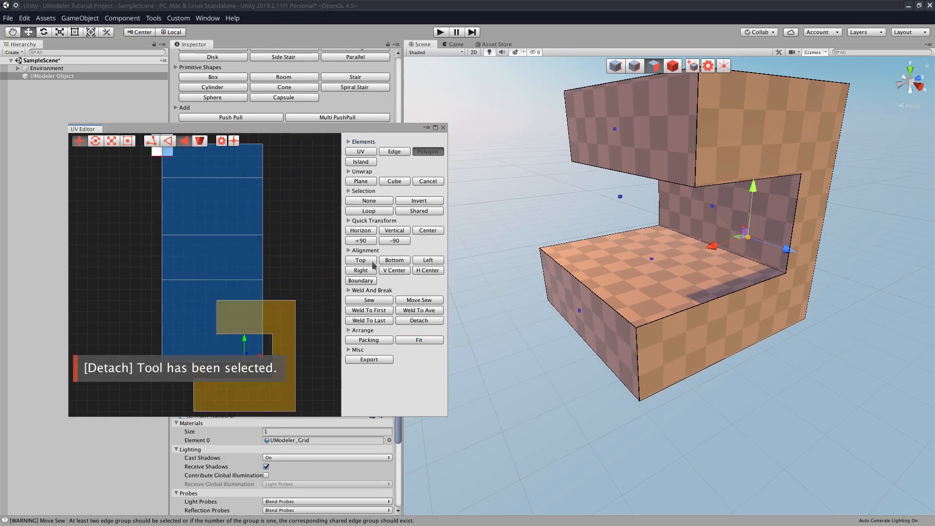
left_click(418, 321)
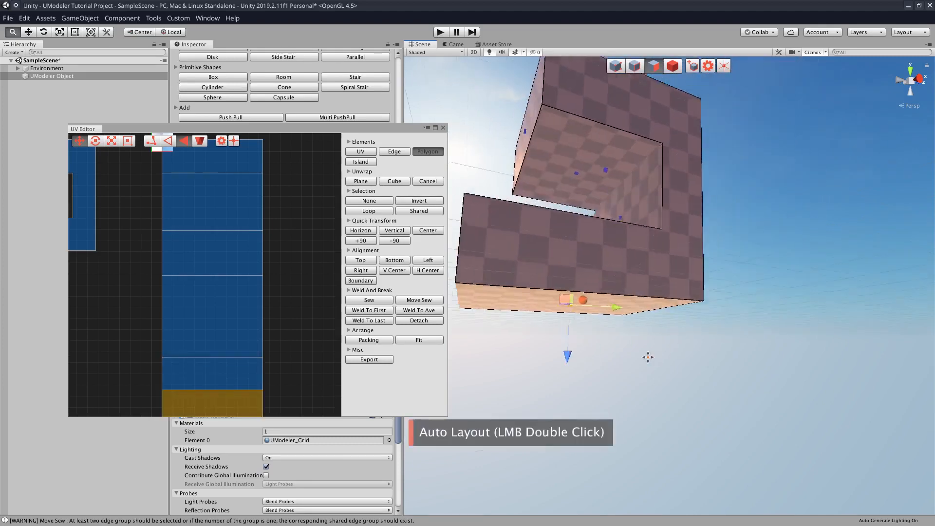
double_click(238, 158)
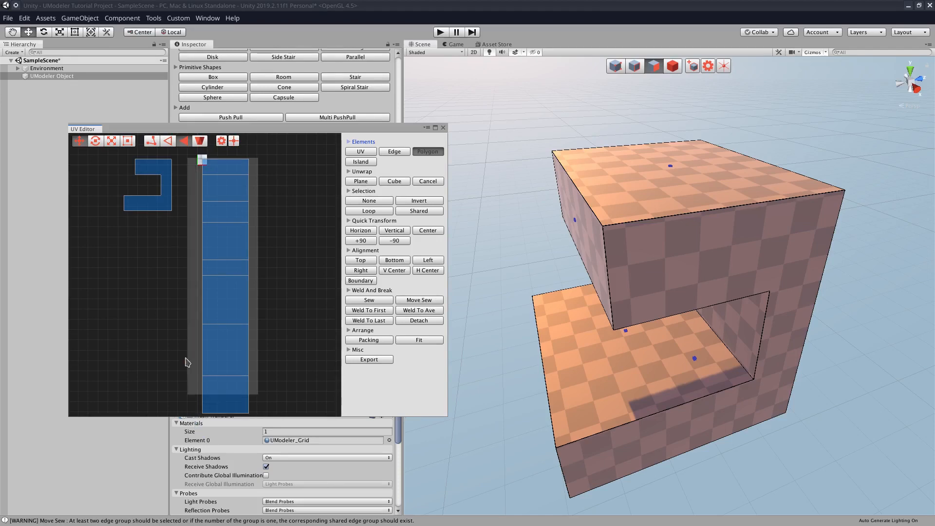
Select the top face at the strip's head and detach its UVs from the strip
left_click(369, 201)
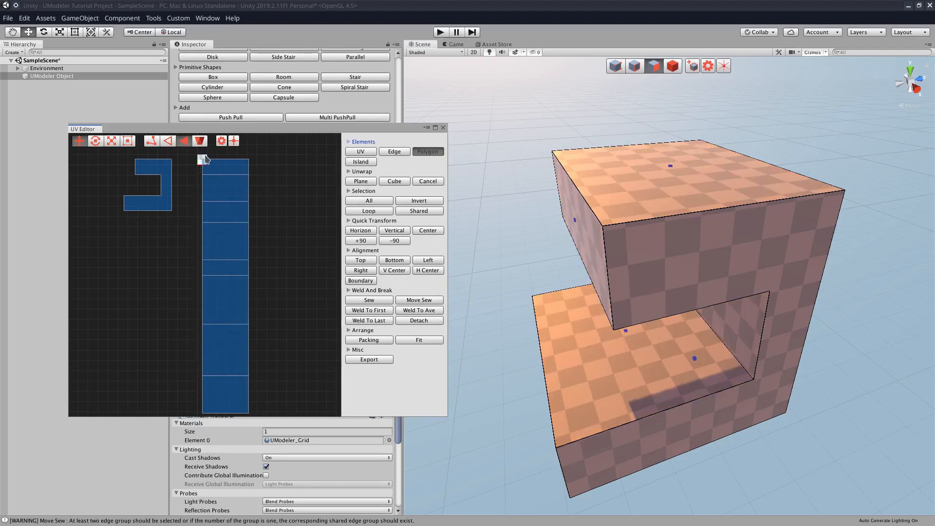
mouse_move(202, 171)
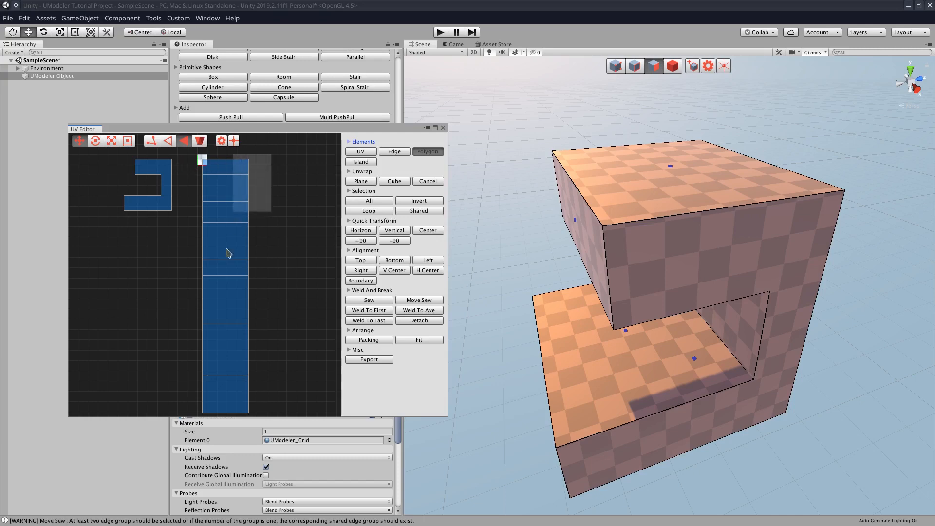
left_click(368, 200)
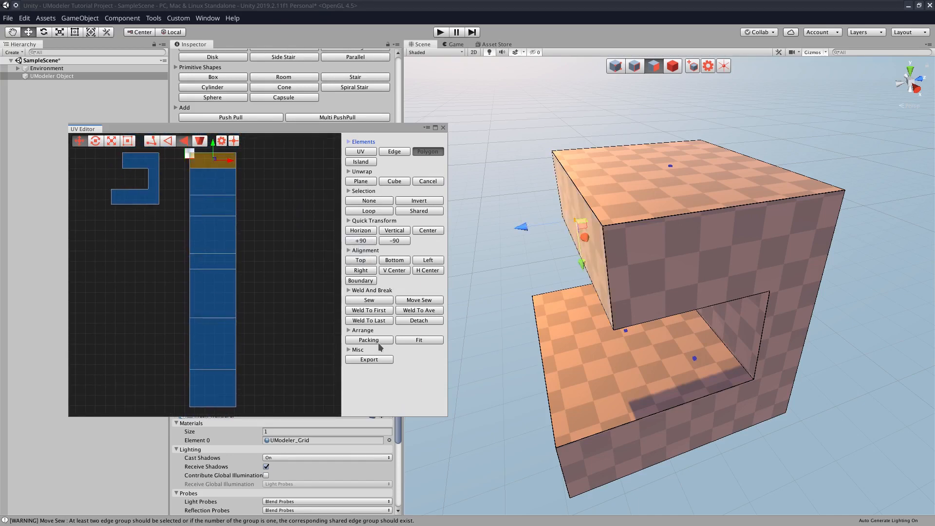
left_click(419, 321)
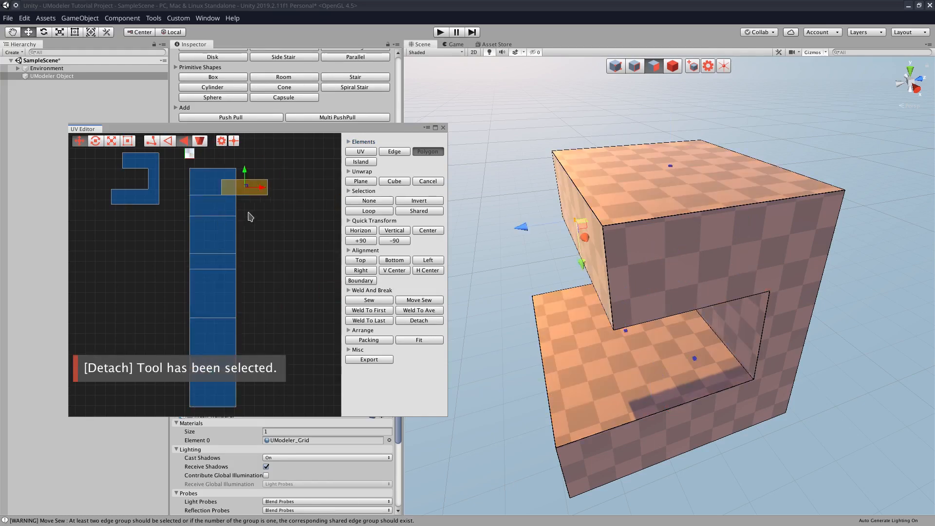
Undo a stray change, then move the square top-face island beside the C-shaped island
key("ctrl+z")
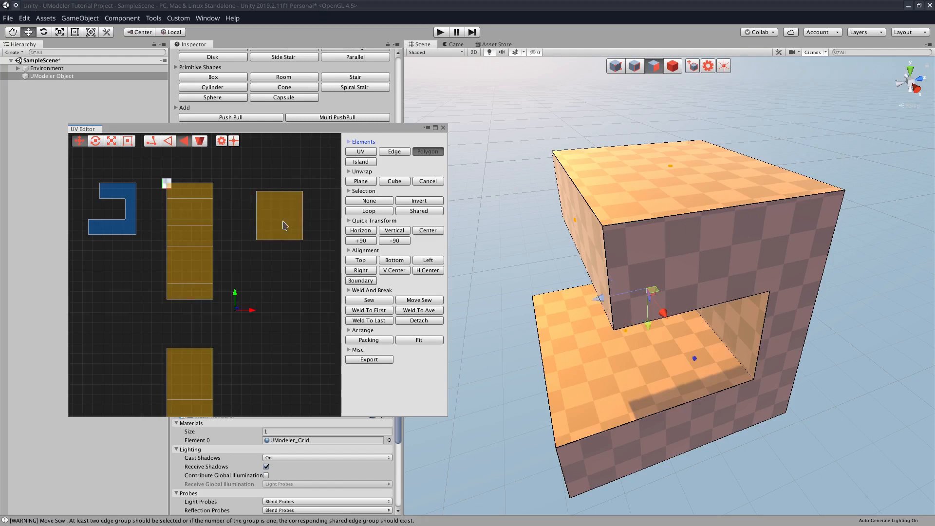
mouse_move(335, 276)
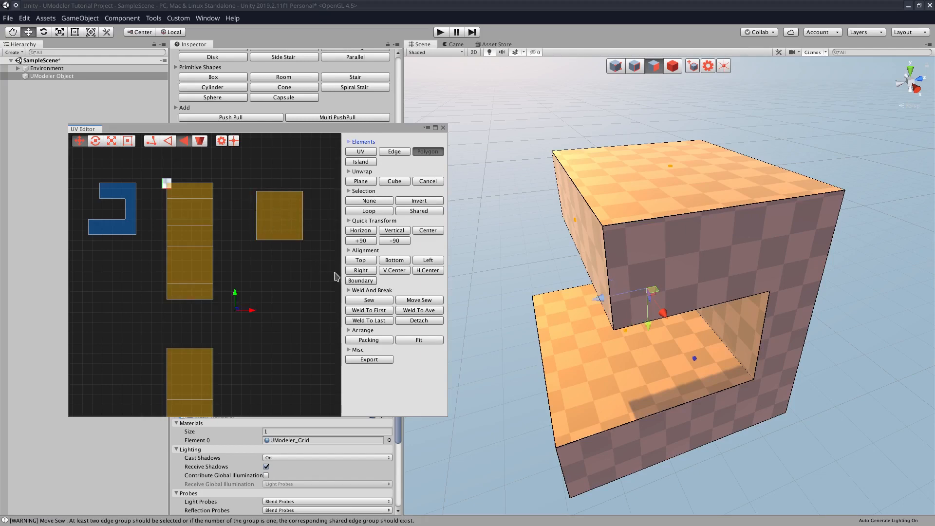
left_click(359, 281)
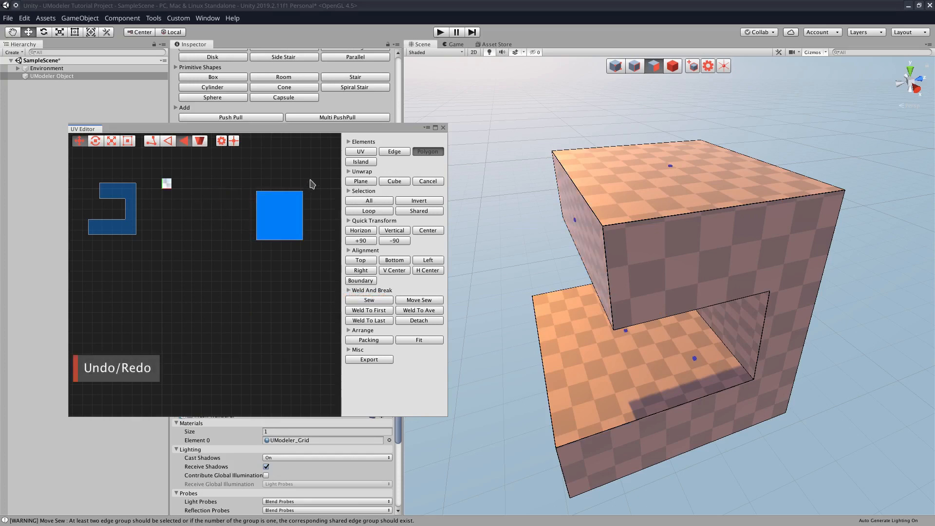
left_click(280, 215)
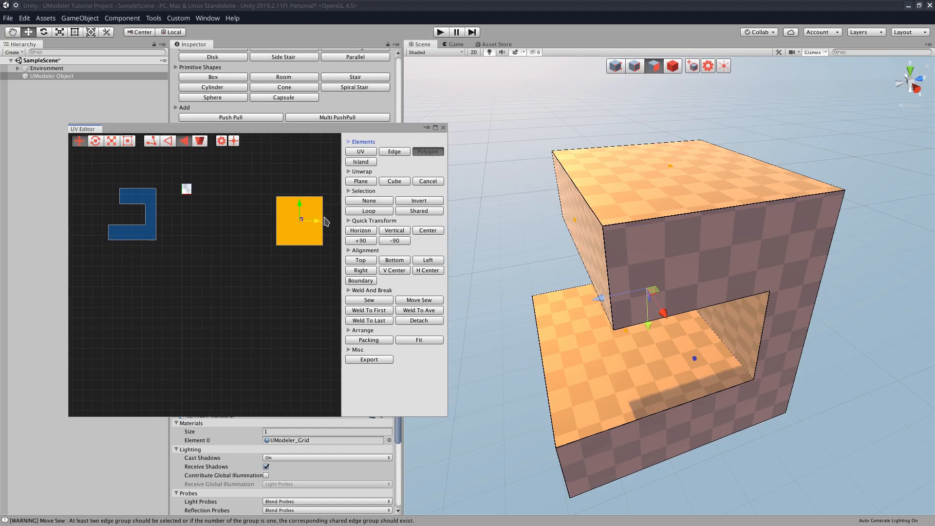
left_click_drag(299, 222, 224, 221)
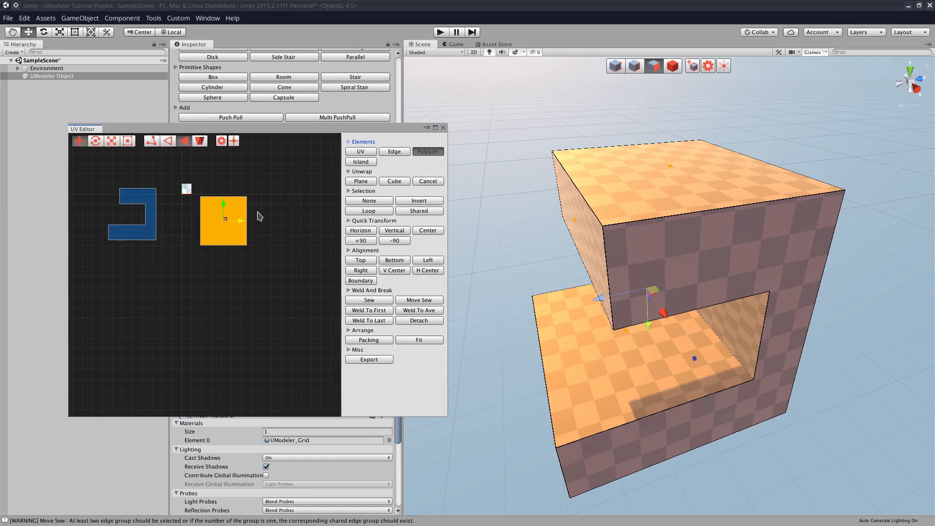
left_click_drag(245, 220, 224, 219)
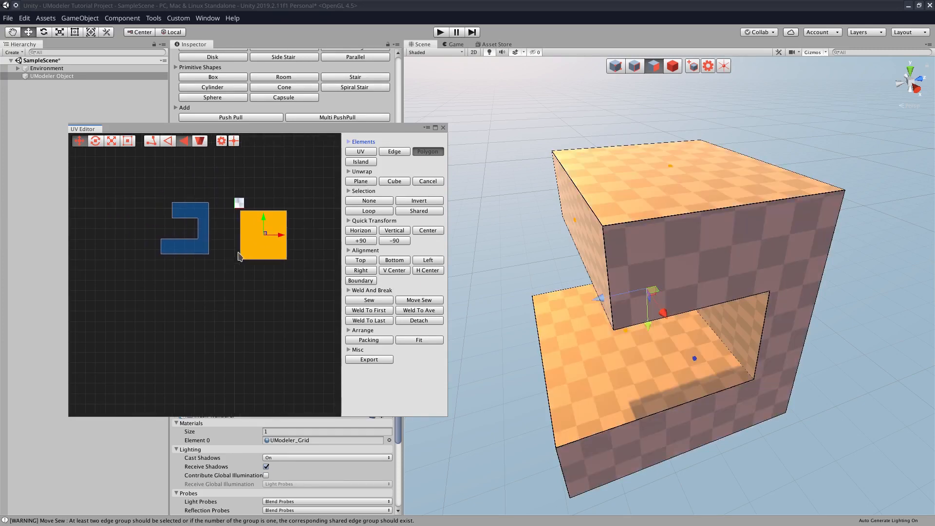
mouse_move(128, 140)
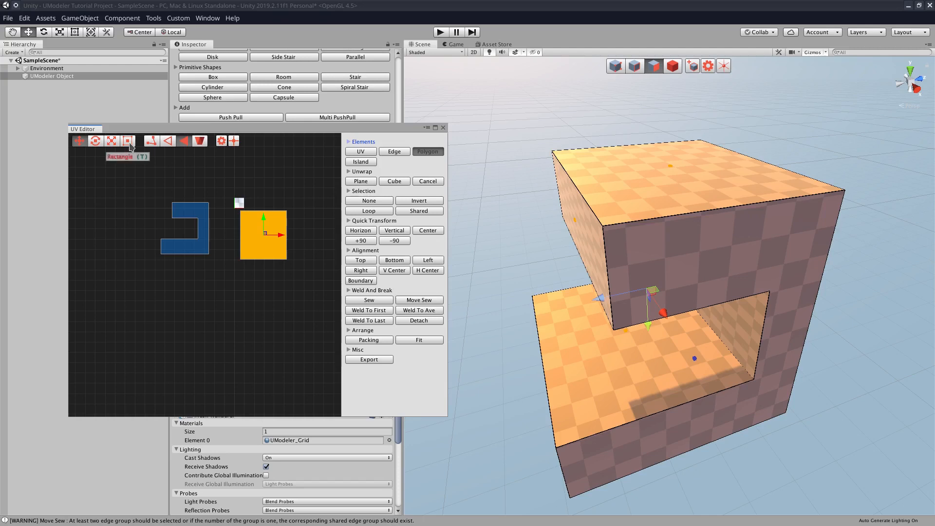
Drag the small square island toward the upper right with the move gizmo
left_click(127, 140)
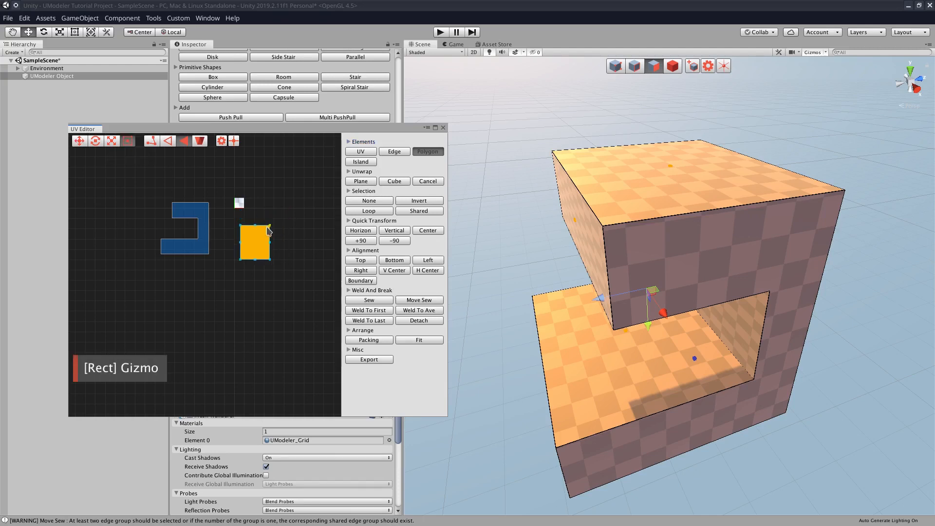
key("w")
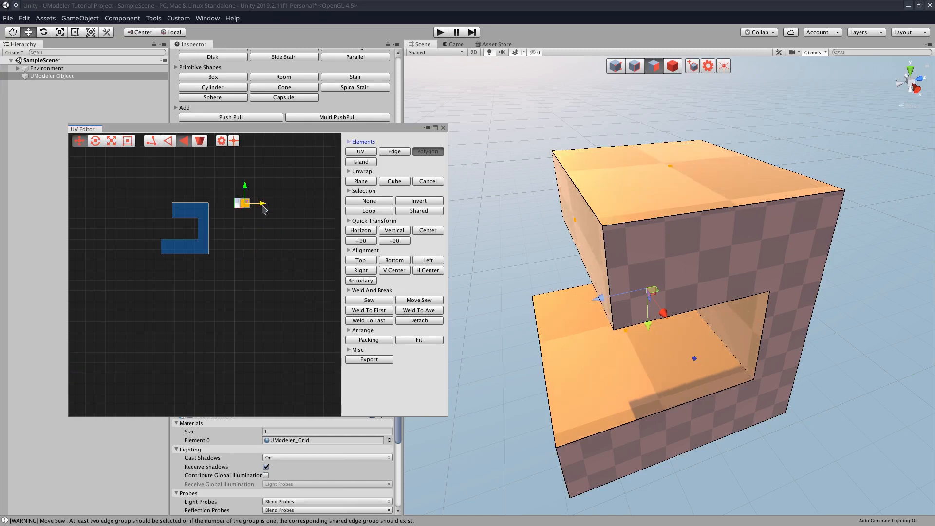
left_click_drag(244, 203, 236, 193)
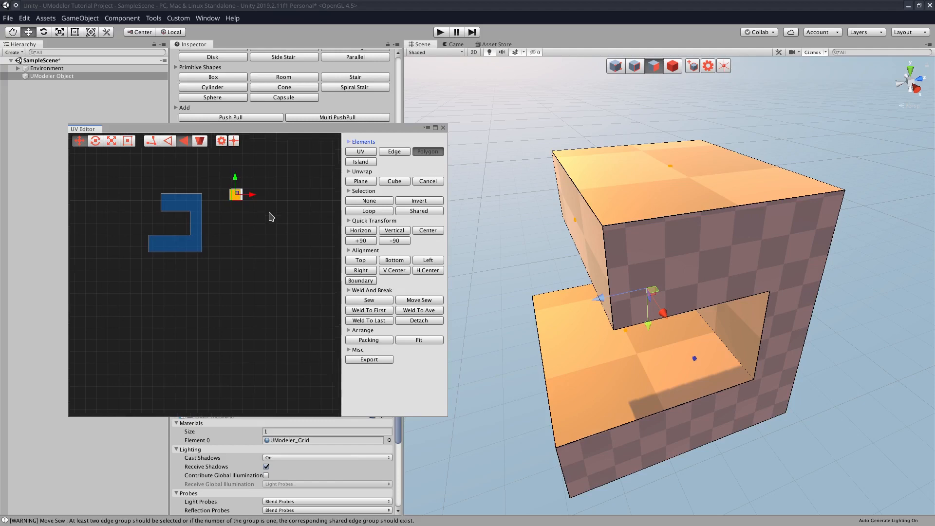
left_click_drag(235, 193, 224, 151)
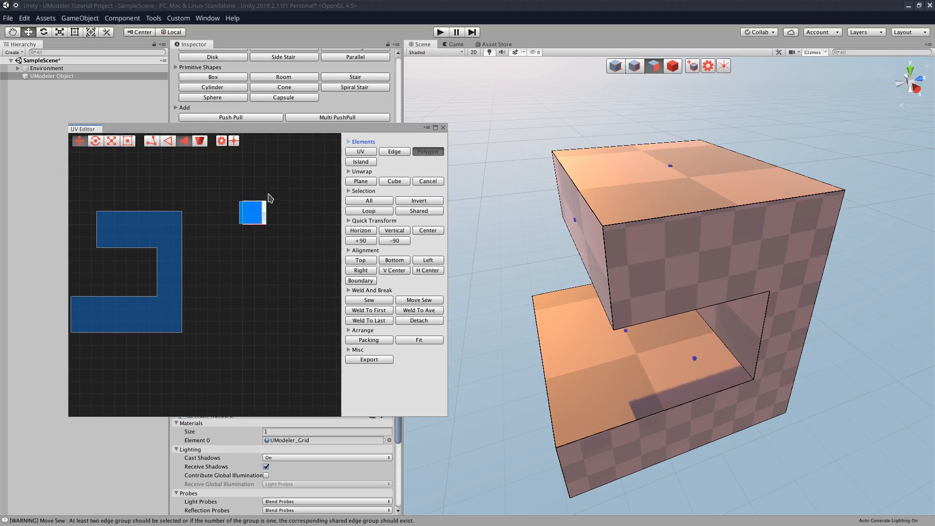
left_click(128, 140)
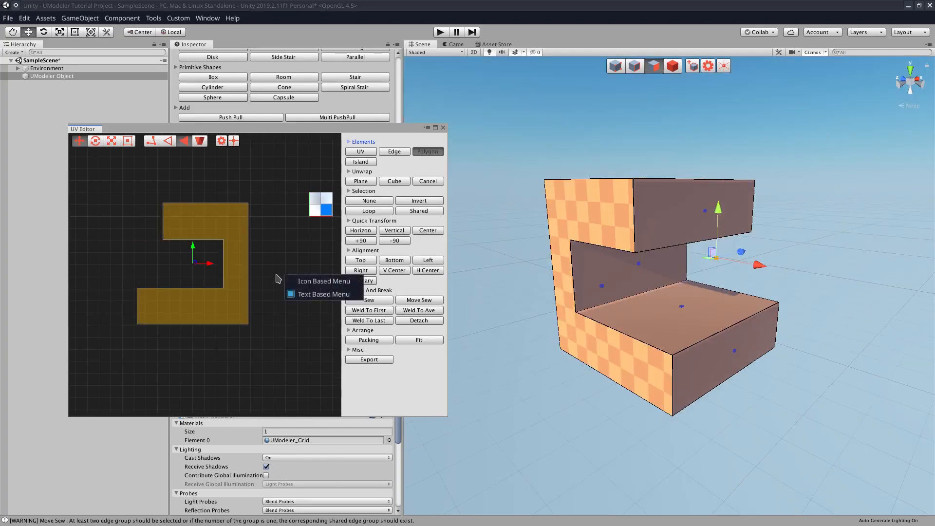
Apply a Plane unwrap to the outer side faces so their UVs fill the UV square
left_click(370, 201)
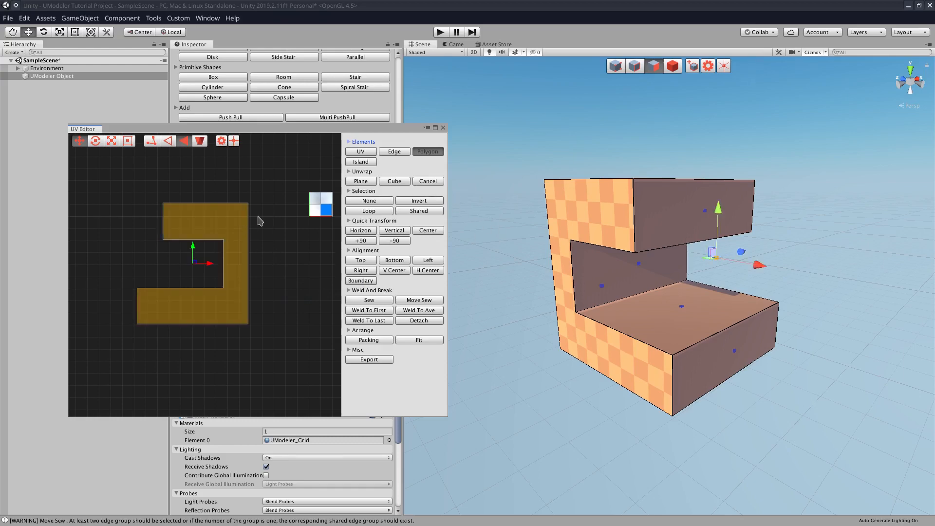
left_click(428, 181)
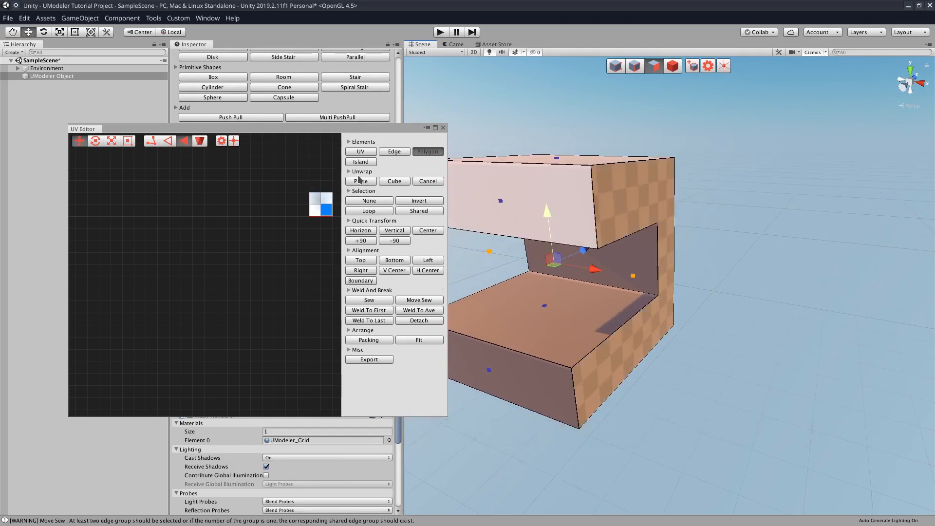
left_click(361, 181)
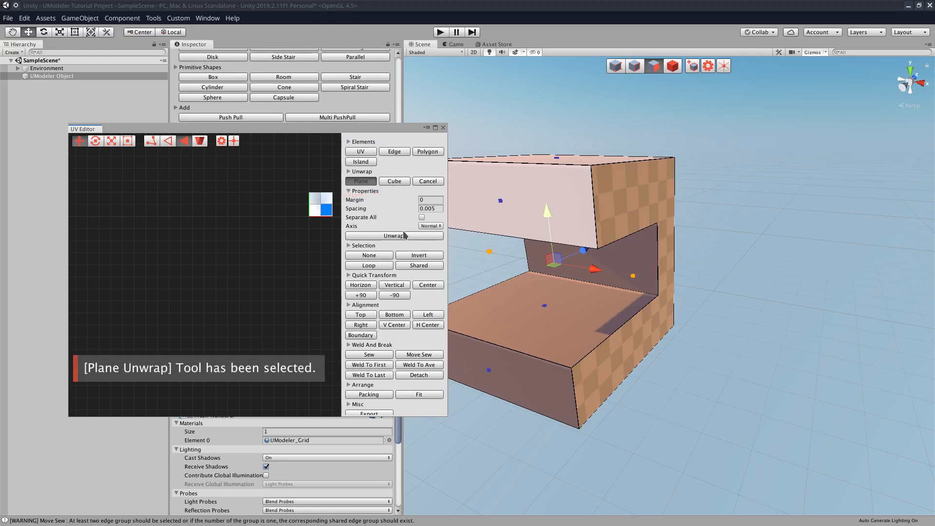
mouse_move(393, 236)
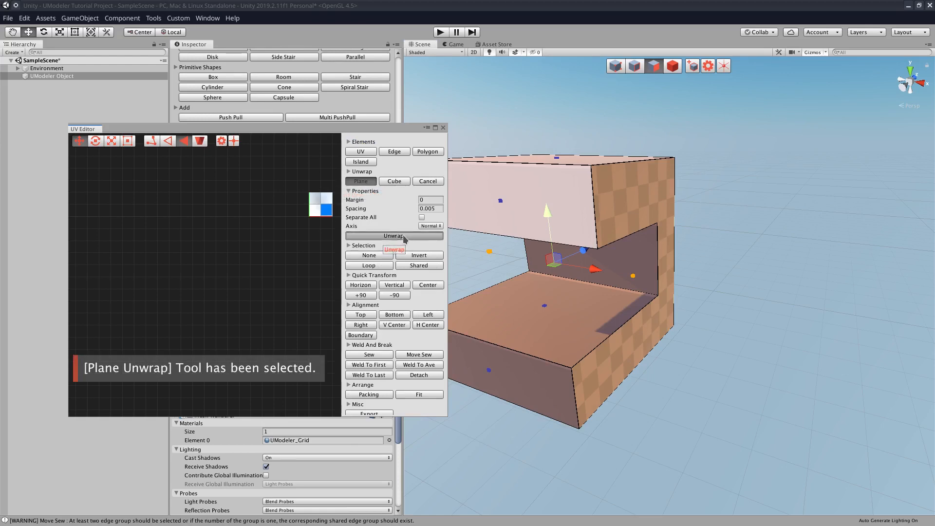
left_click(394, 235)
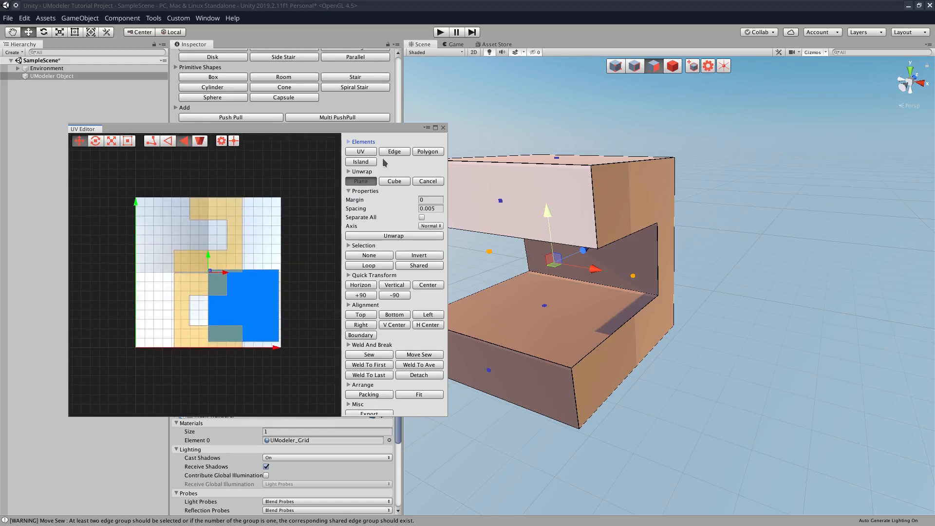
Scale the side island into the lower-right quadrant and close the UV Editor
left_click(691, 124)
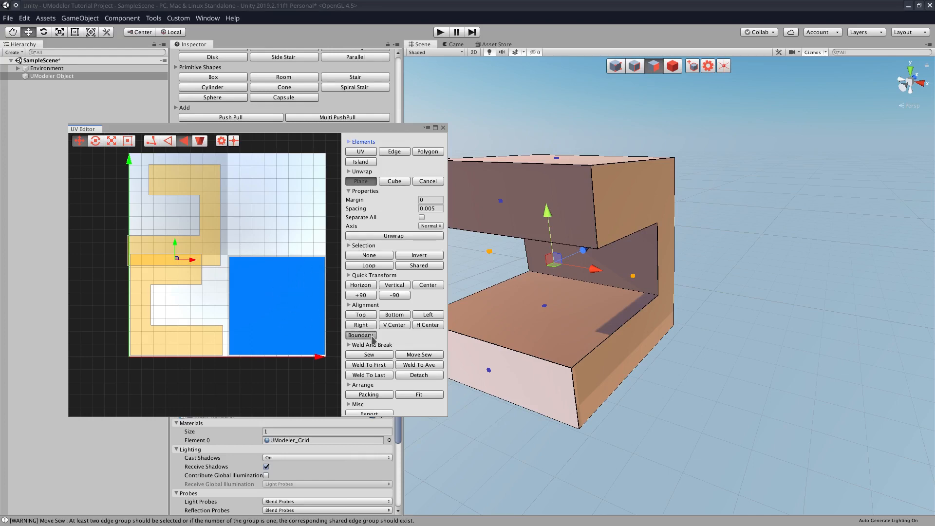
left_click(428, 151)
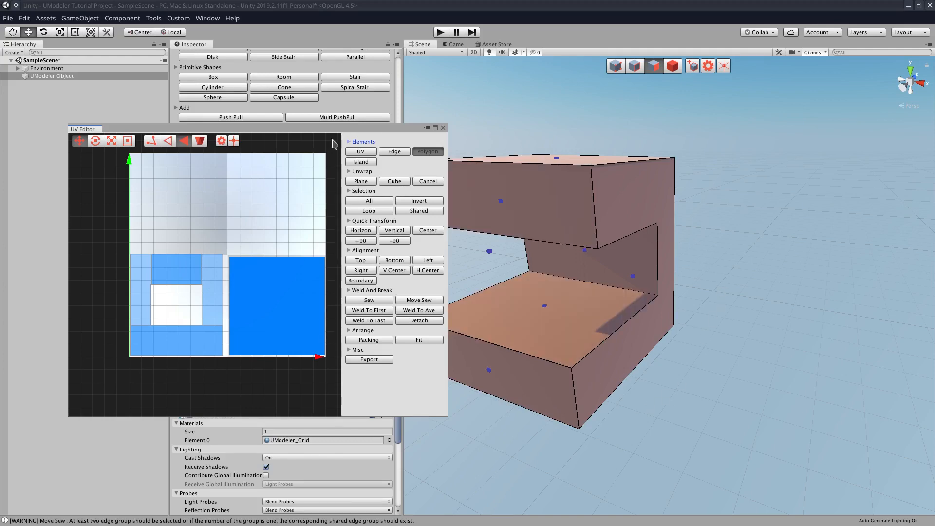
left_click(443, 126)
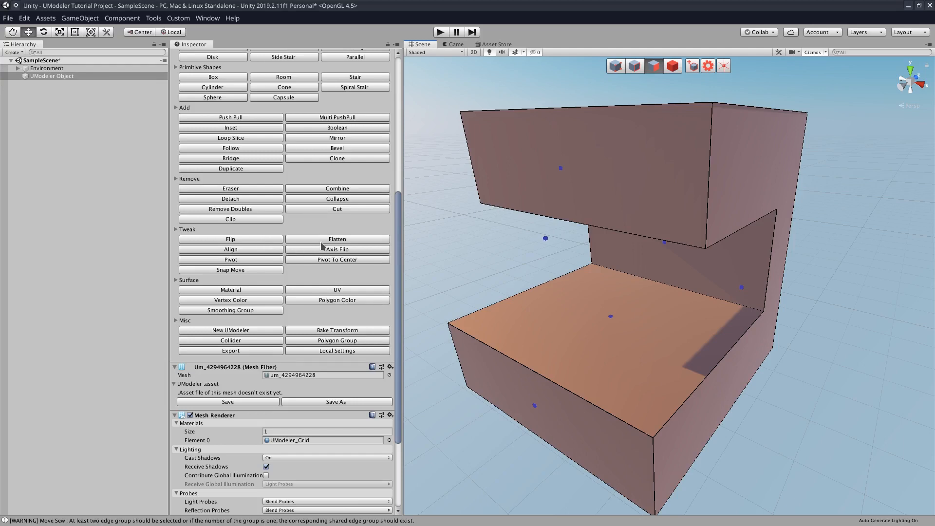
Save the mesh from the Inspector's UModeler .asset section as MeshAssetForSurforge.asset in MeshAssets
scroll("down", 3)
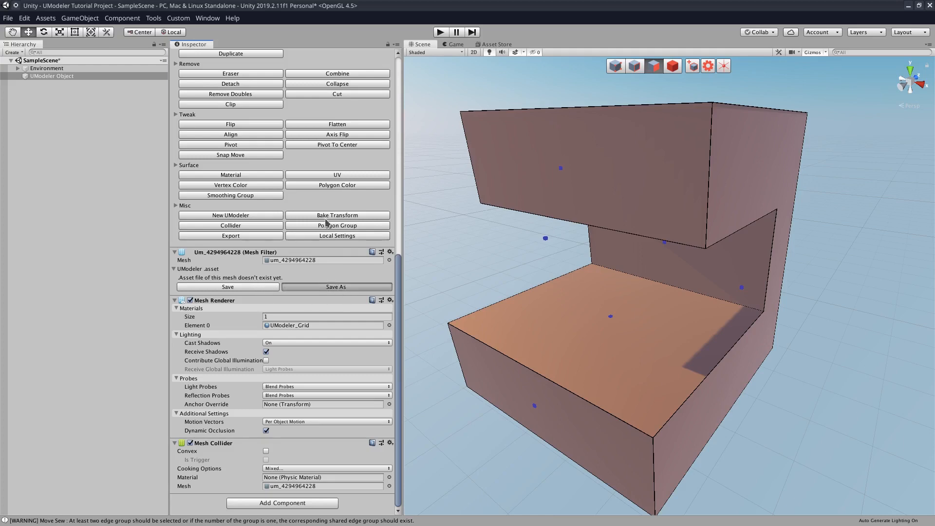
left_click(336, 286)
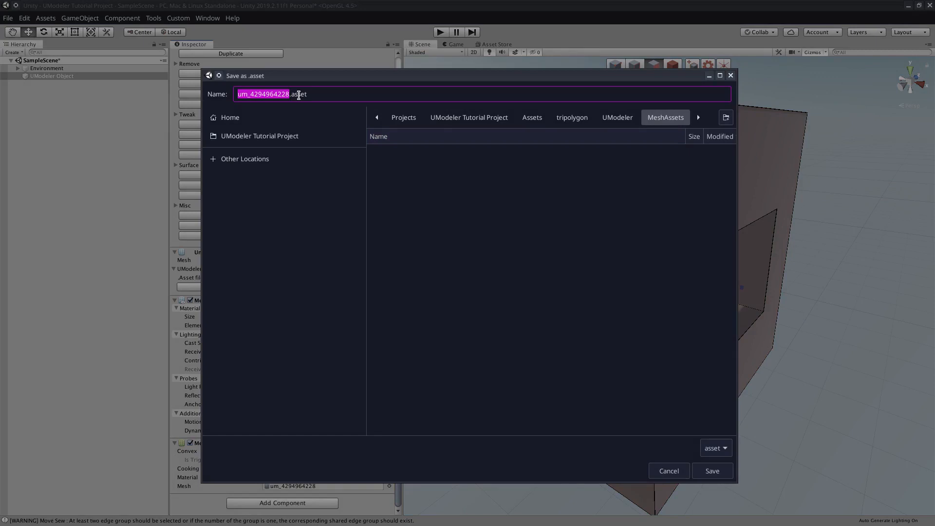
type("MeshAsset.asset")
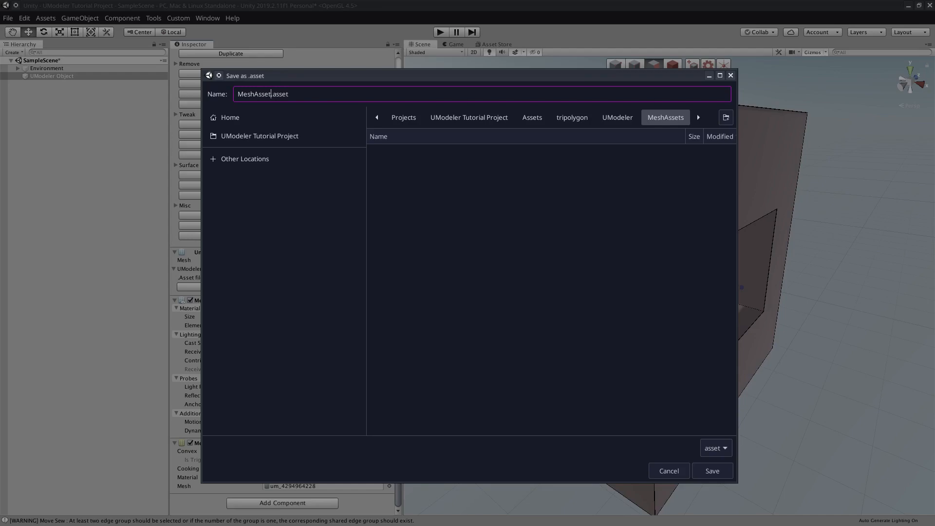
type("ForSur")
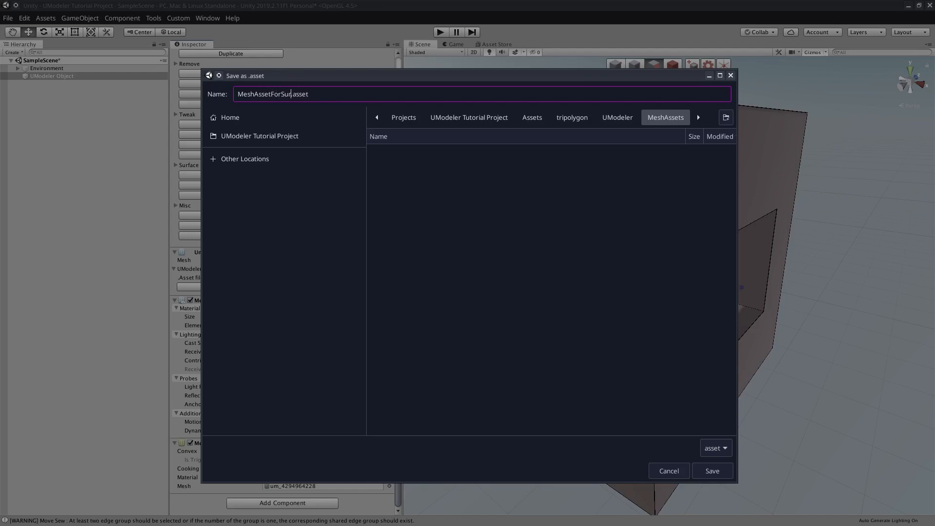
left_click(712, 471)
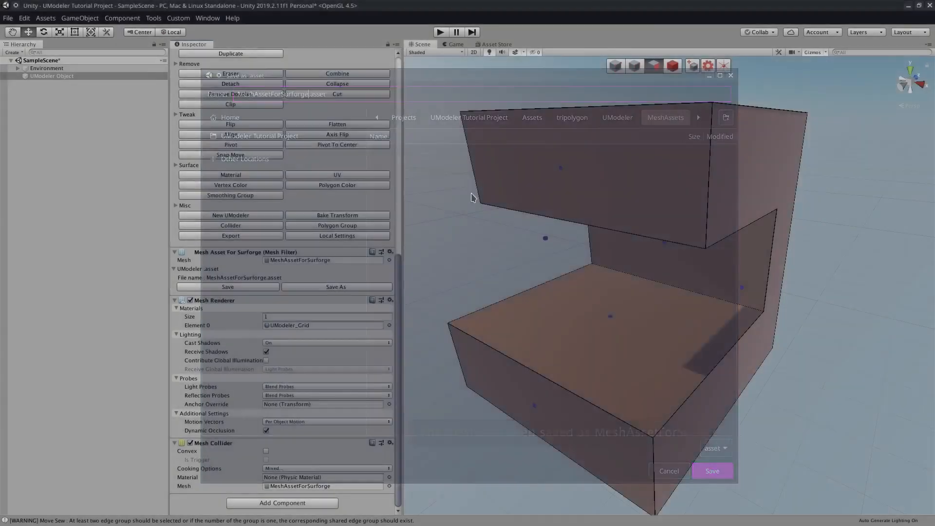
left_click(711, 471)
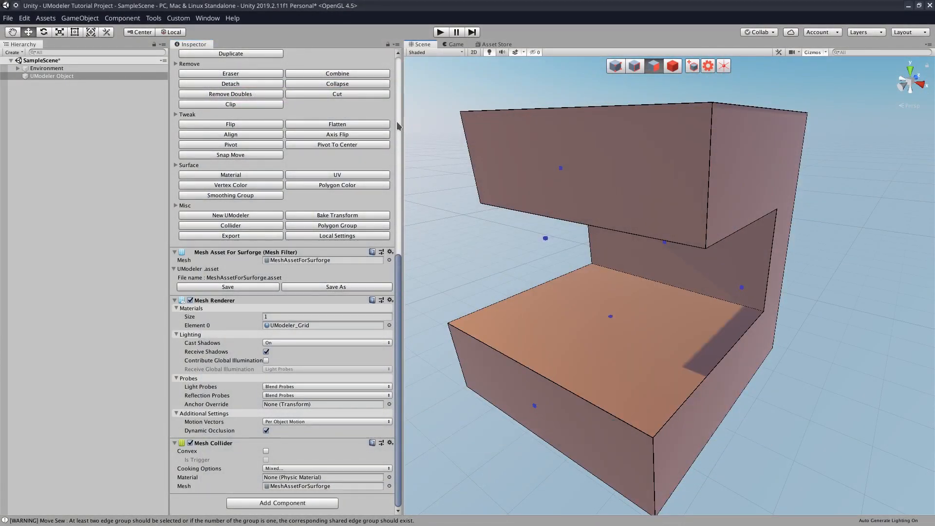
mouse_move(535, 116)
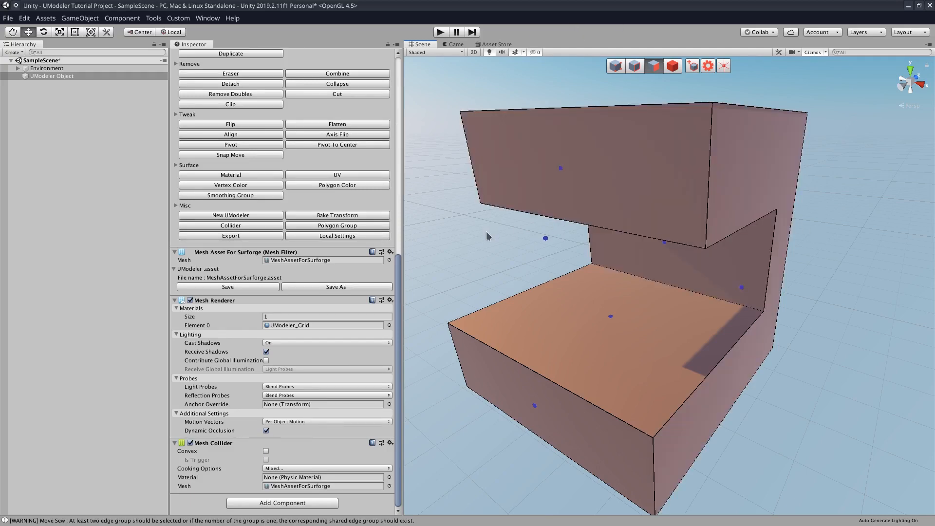
mouse_move(483, 232)
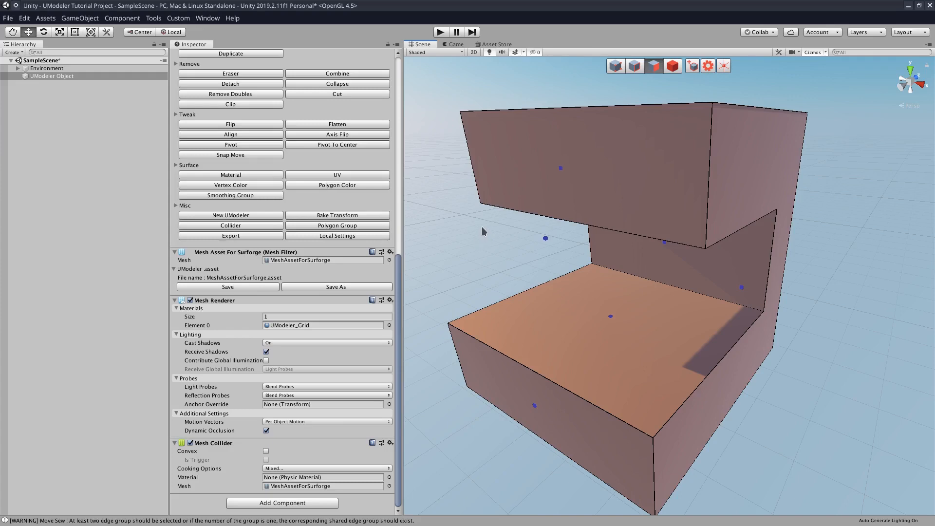
mouse_move(445, 204)
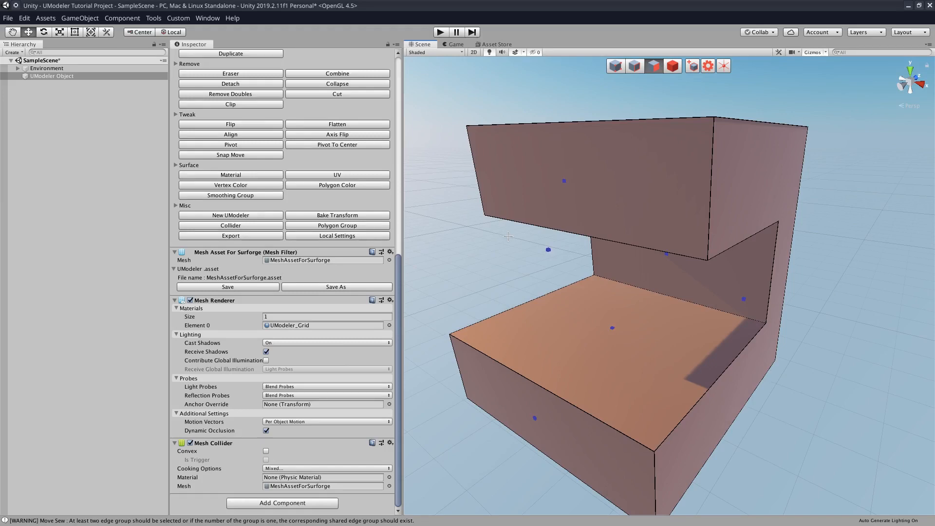
mouse_move(462, 219)
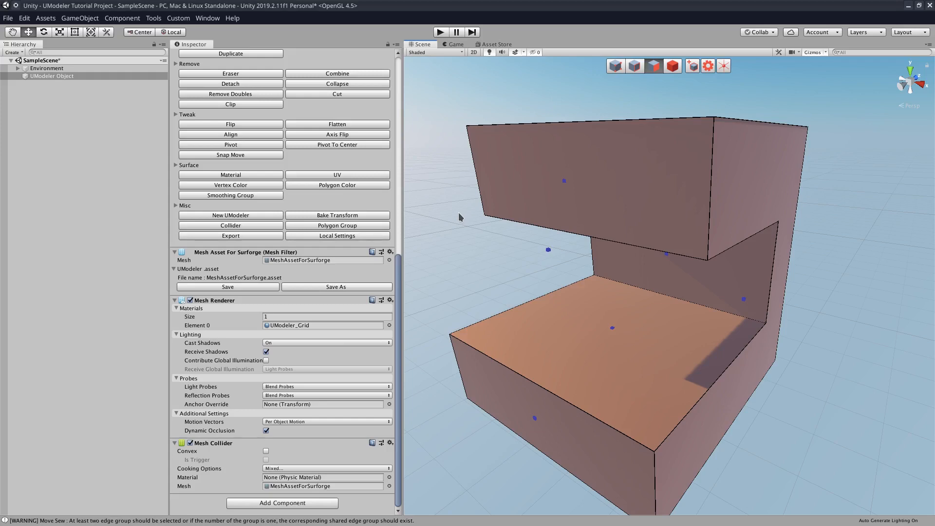
mouse_move(457, 231)
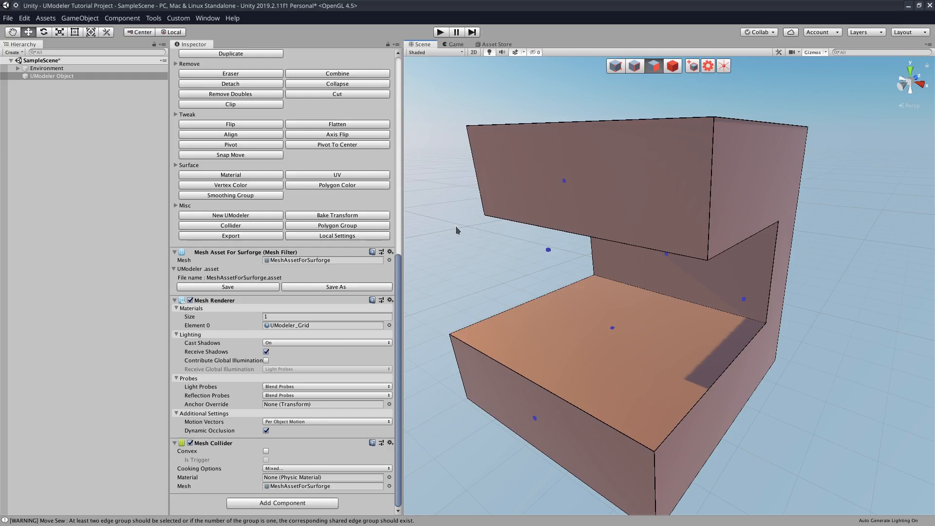
mouse_move(470, 224)
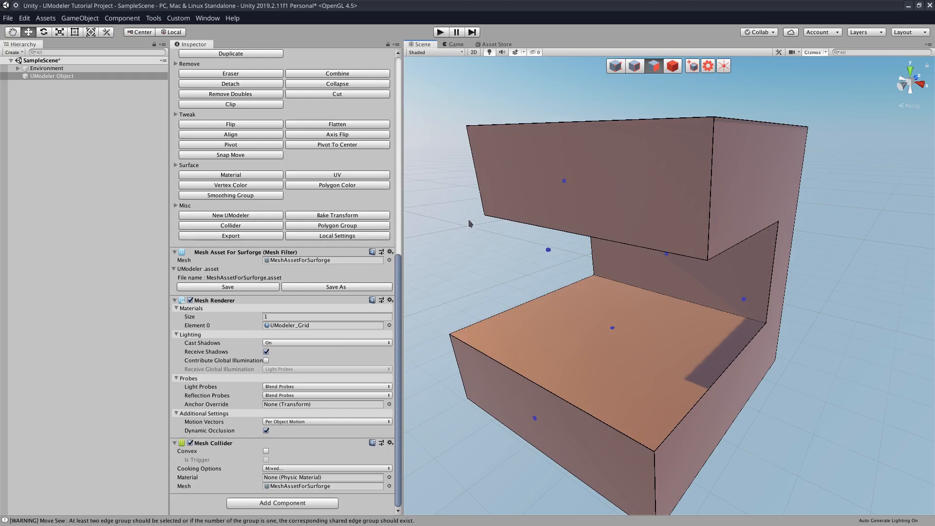
mouse_move(478, 205)
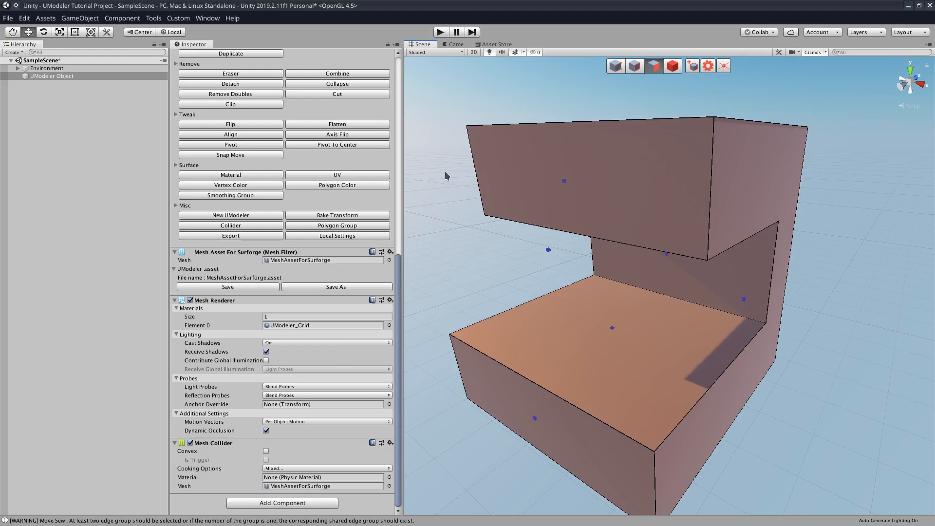
mouse_move(438, 169)
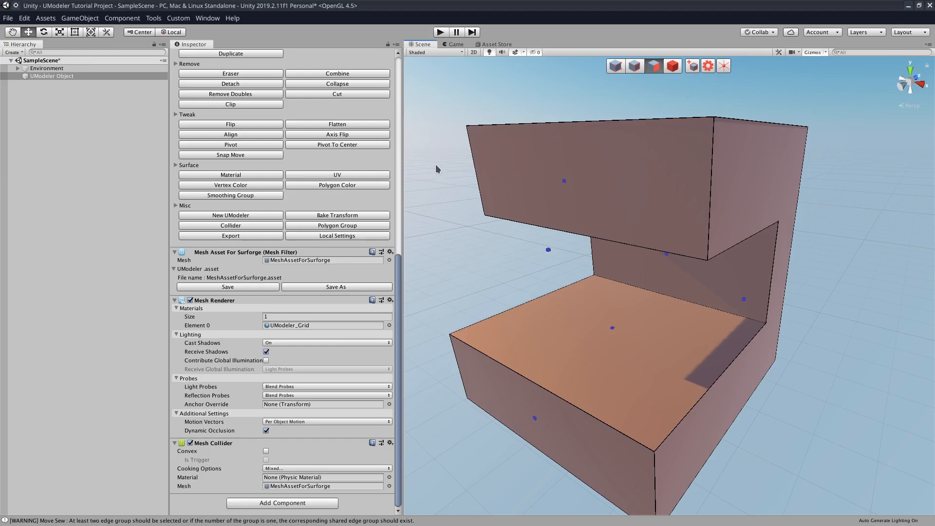